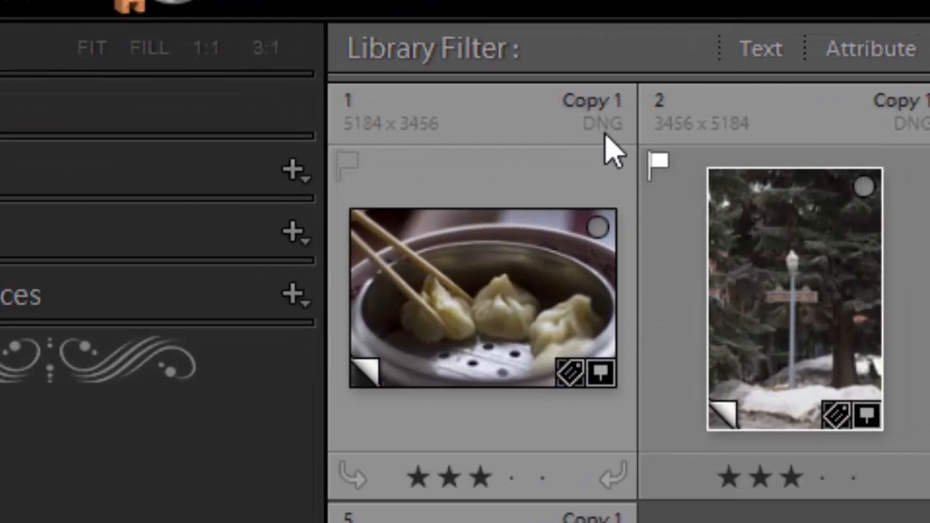
mouse_move(610, 145)
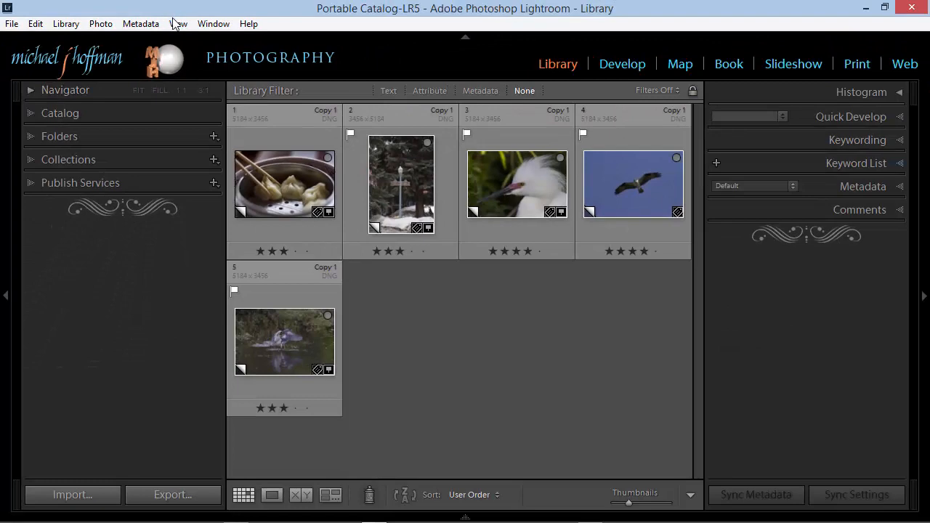
- Bring up the View menu commands for the Library grid display
left_click(177, 24)
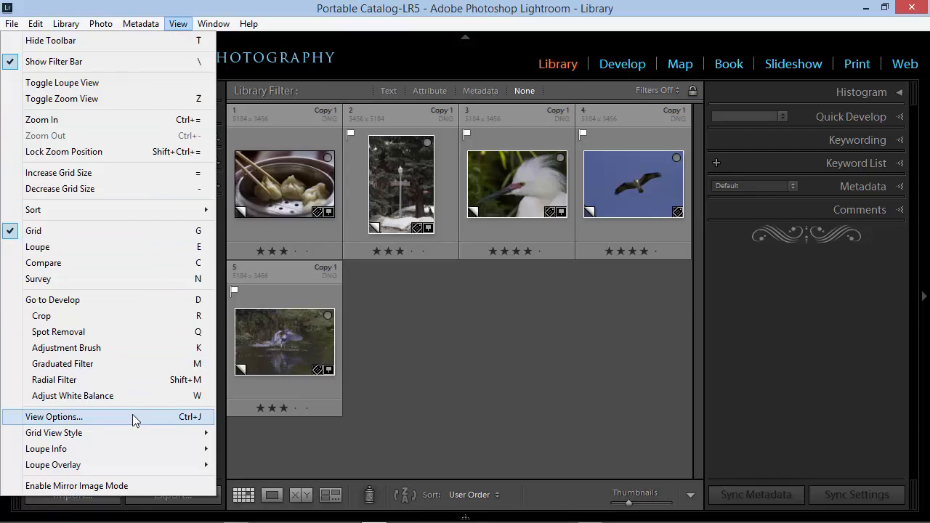
- Set the Expanded Cell Extras header label to ISO Speed Rating in View Options
left_click(53, 415)
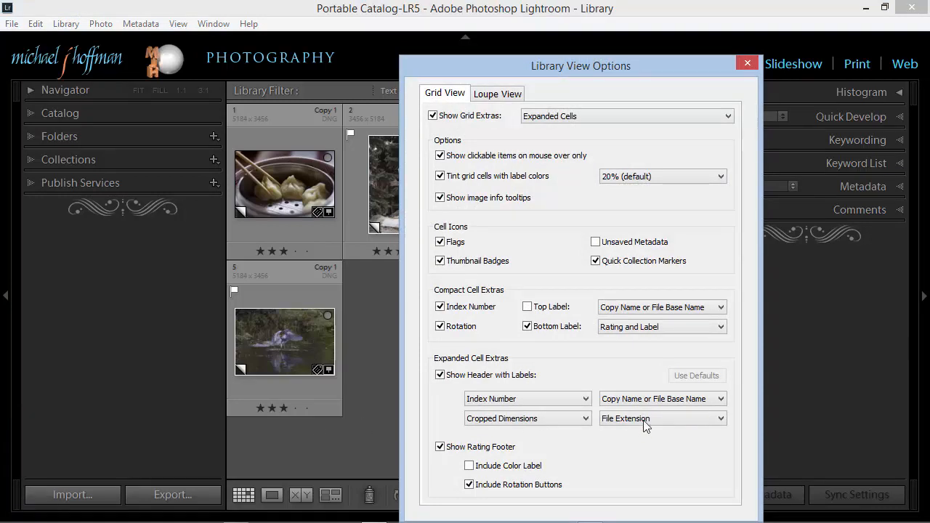
left_click(661, 419)
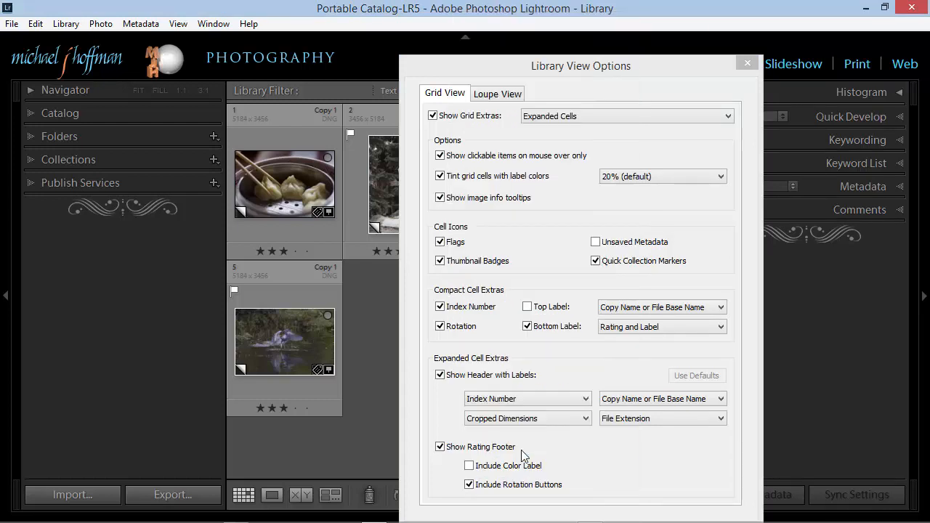
left_click_drag(581, 66, 537, 9)
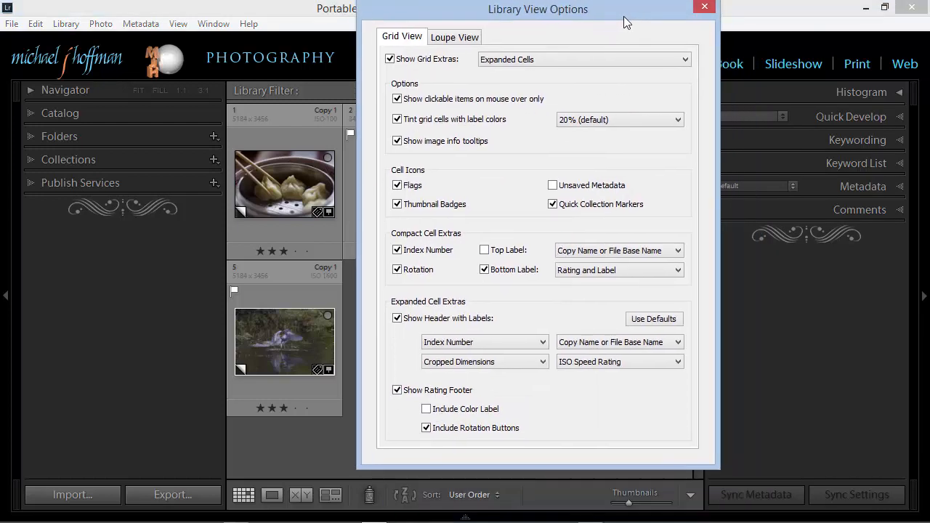
mouse_move(703, 6)
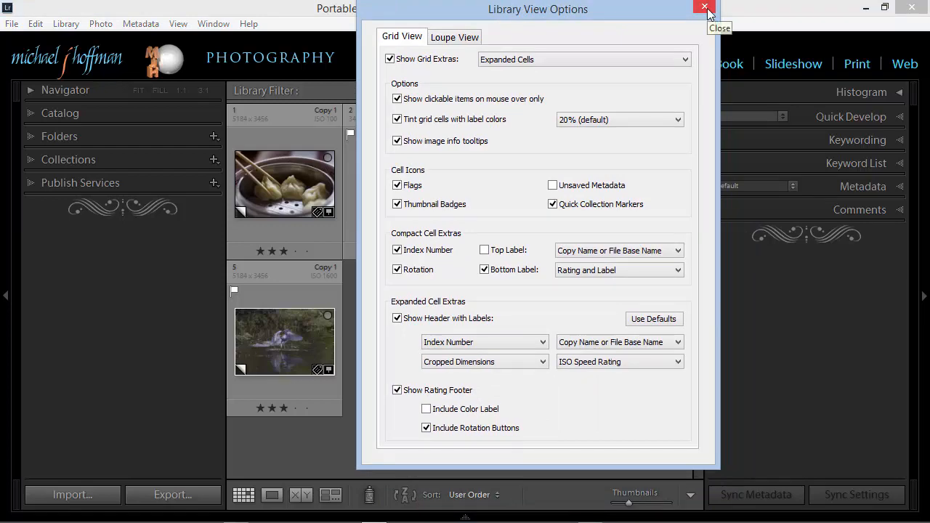
left_click(703, 9)
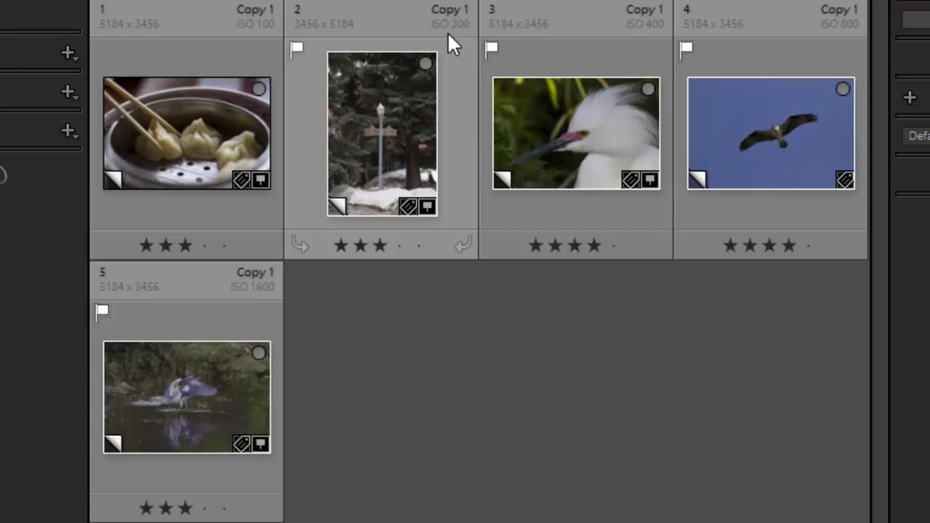
mouse_move(588, 242)
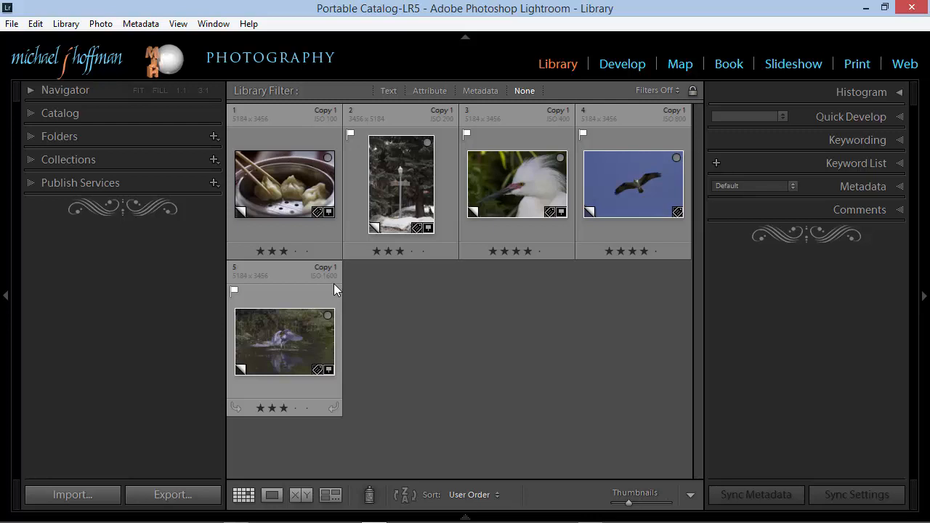
mouse_move(314, 305)
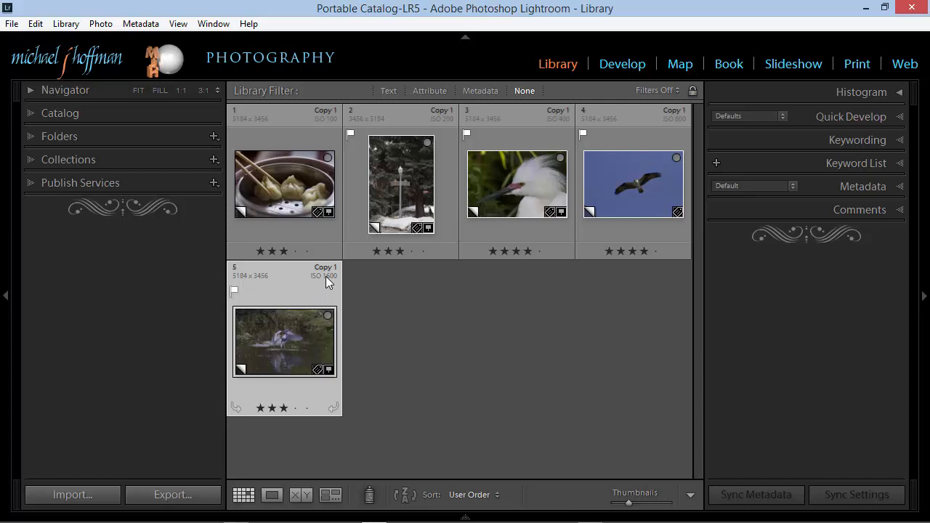
- Select the ISO 1600 heron photo for editing in Develop
left_click(622, 64)
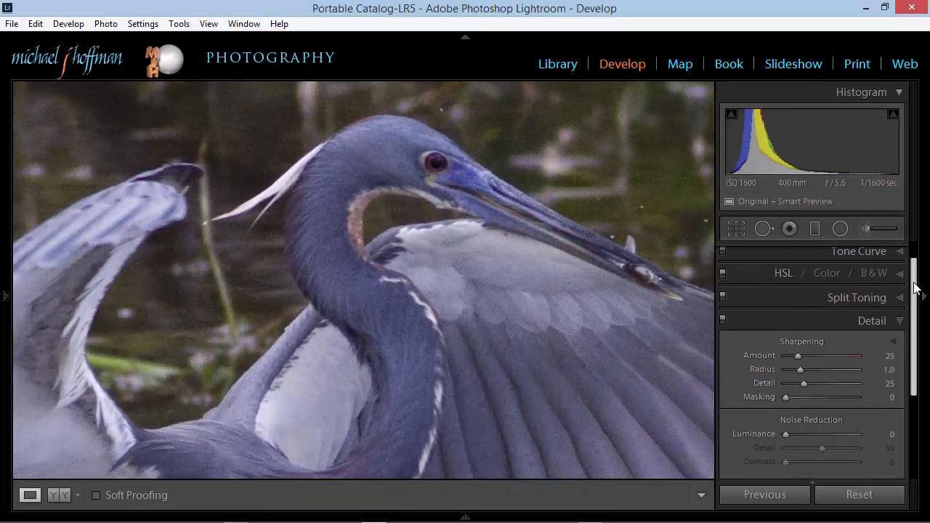
- Raise the heron photo's Luminance noise reduction slider in Detail to 45
scroll("down", 3)
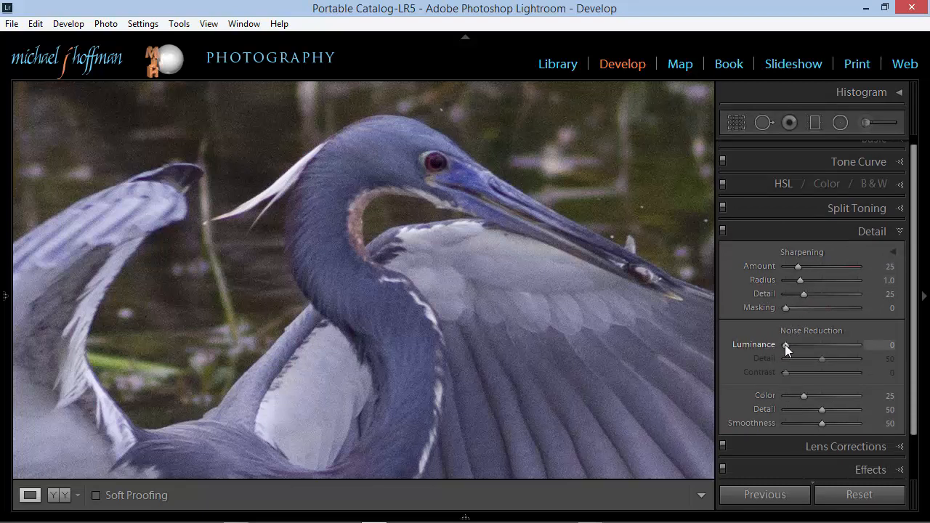
left_click_drag(783, 344, 803, 345)
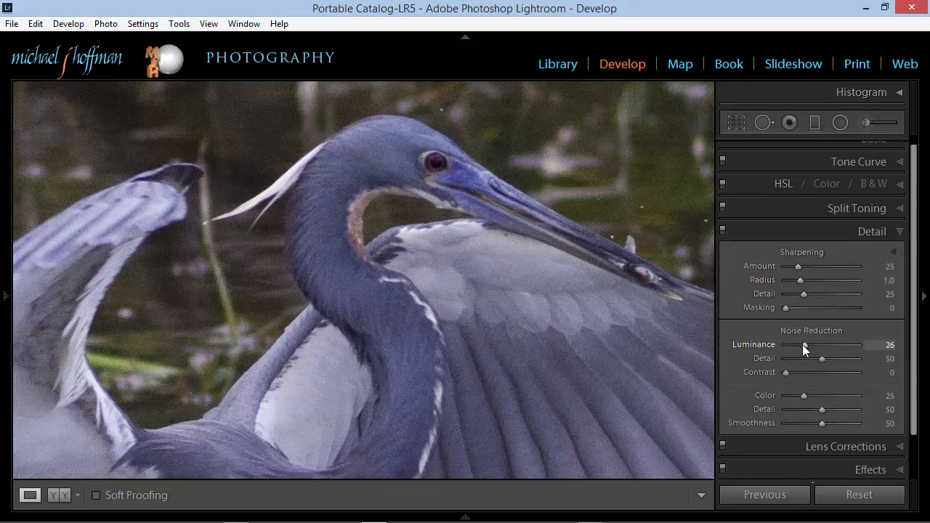
left_click_drag(803, 346, 816, 346)
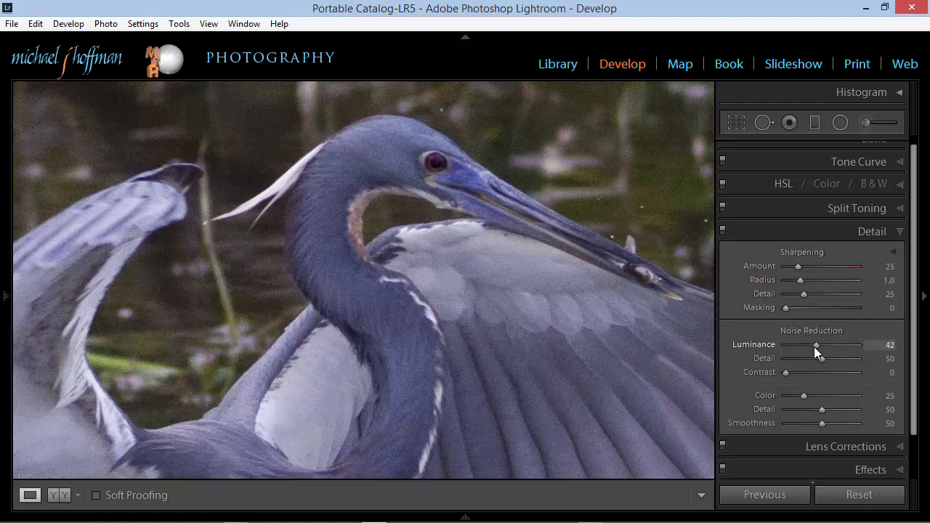
left_click_drag(816, 345, 819, 345)
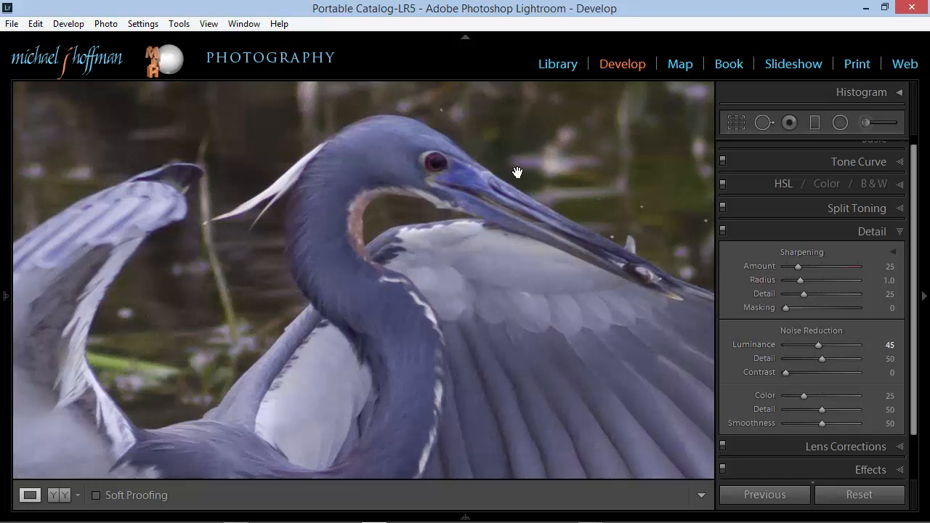
mouse_move(290, 279)
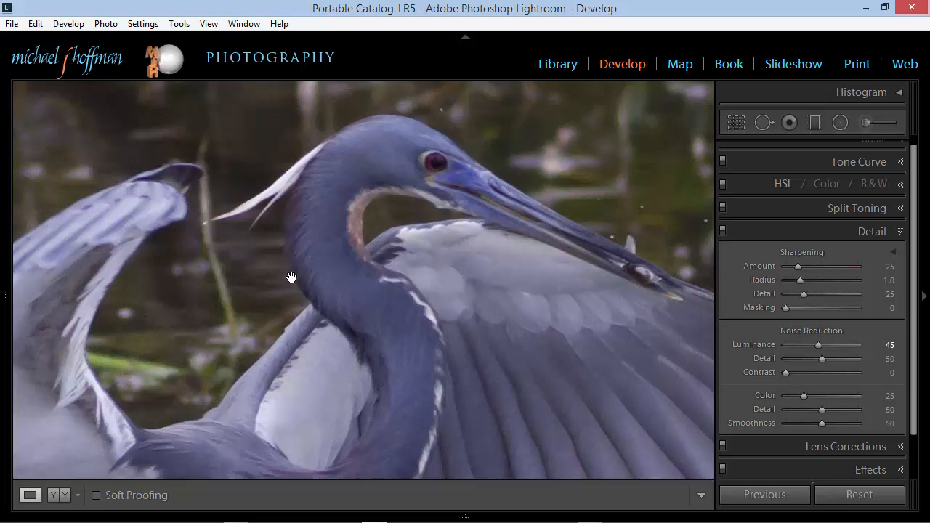
mouse_move(442, 279)
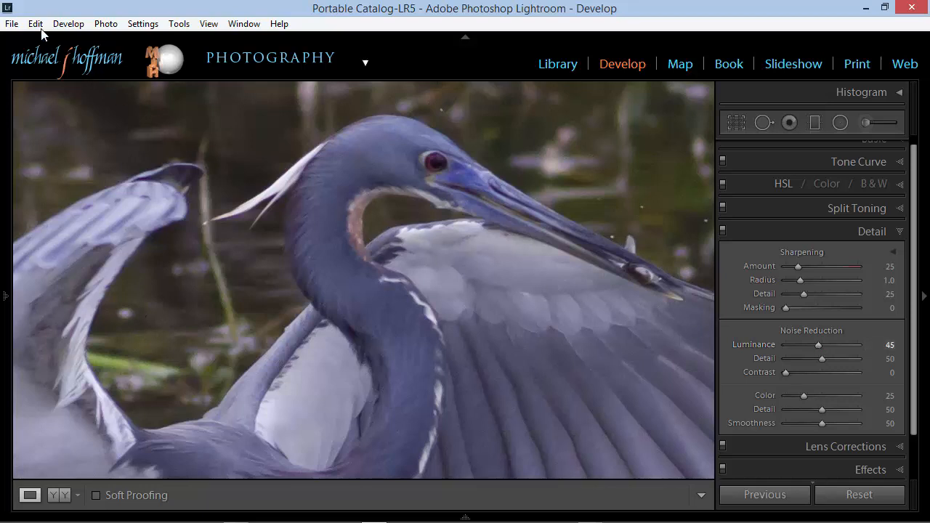
- Enable 'Make defaults specific to camera ISO setting' in Preferences > Presets and confirm
left_click(35, 23)
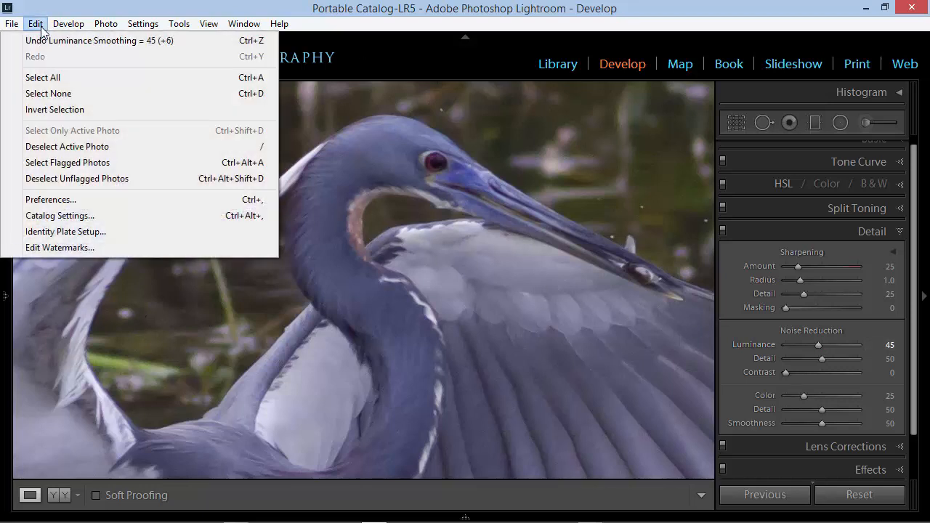
mouse_move(50, 199)
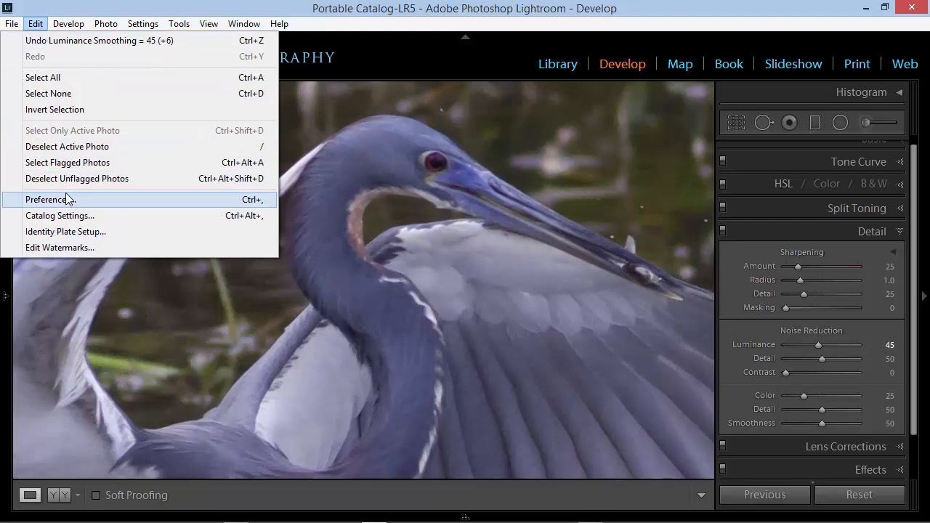
left_click(45, 199)
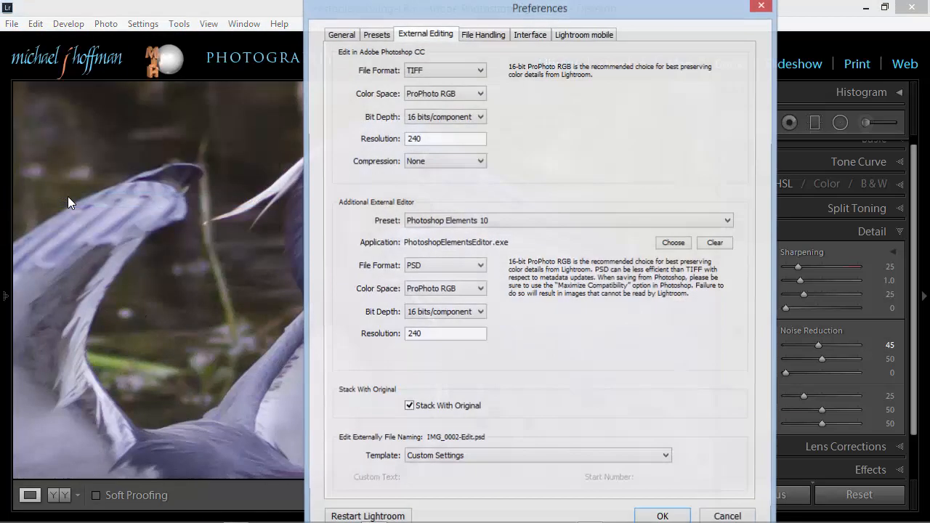
left_click(376, 35)
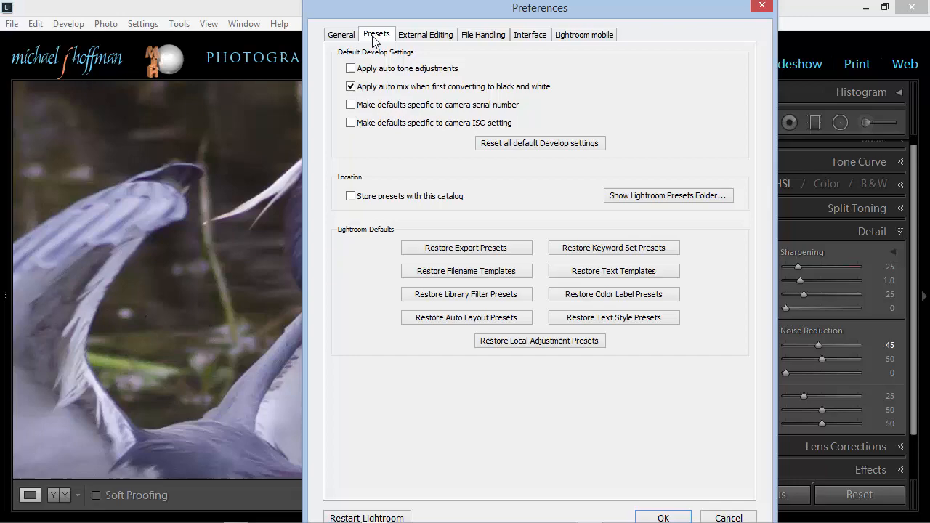
mouse_move(369, 125)
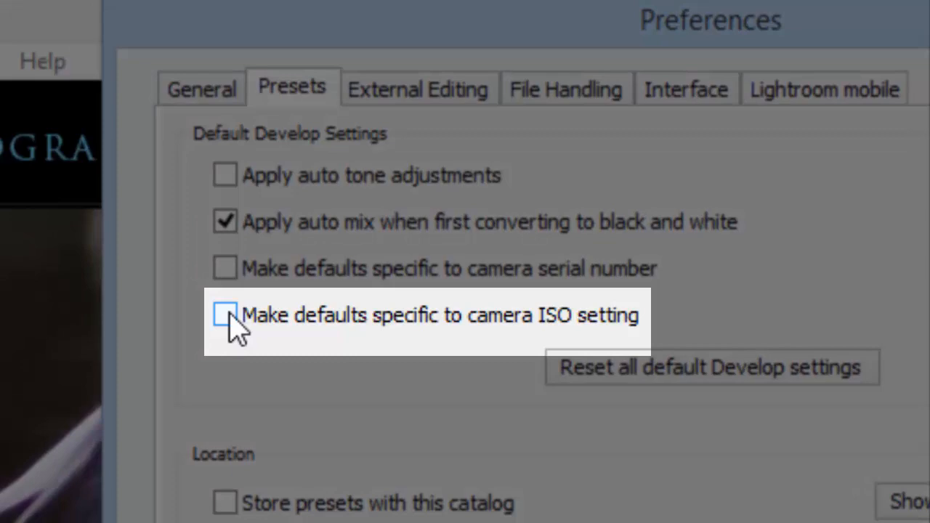
left_click(224, 314)
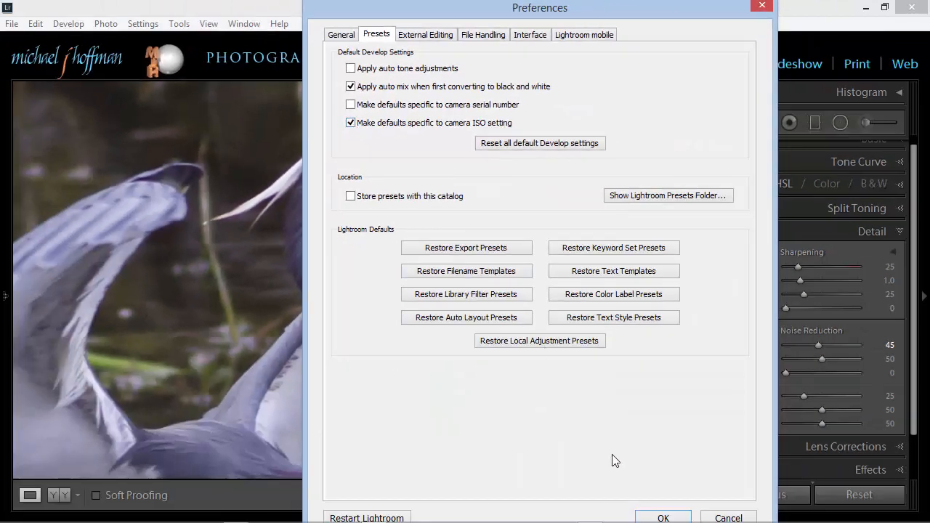
left_click(662, 517)
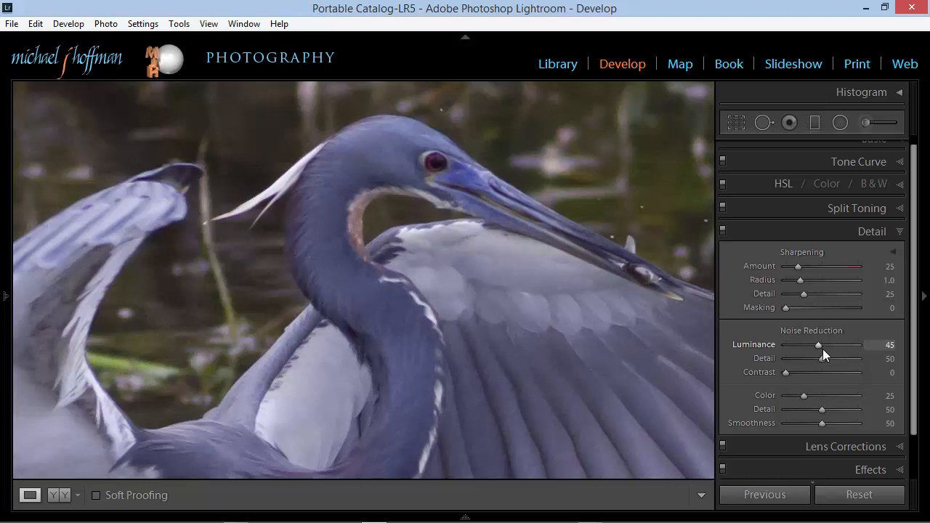
mouse_move(860, 494)
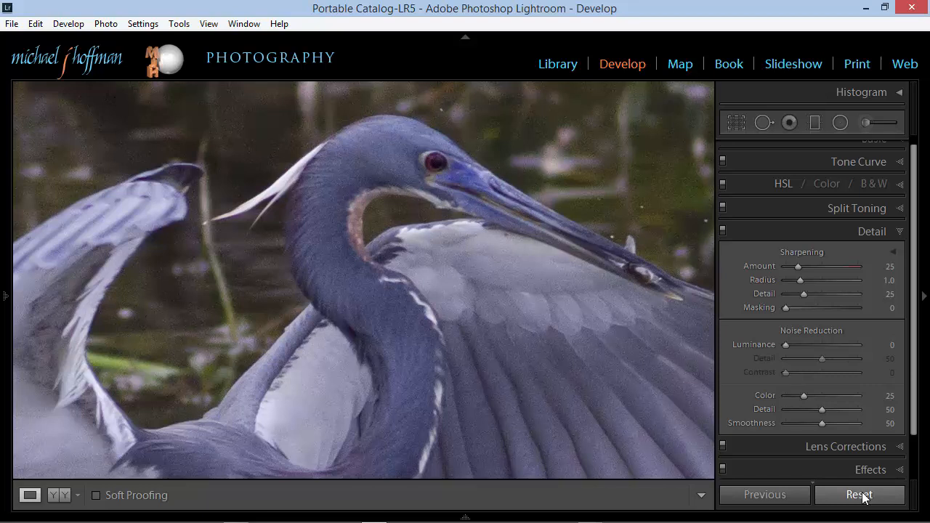
mouse_move(802, 352)
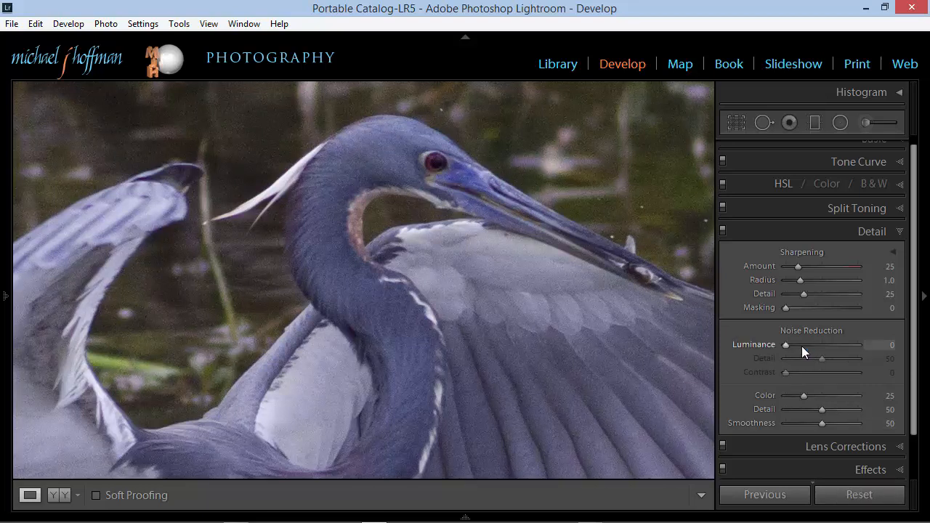
- Drag the heron photo's Luminance noise reduction back up to 45
left_click_drag(786, 346, 806, 346)
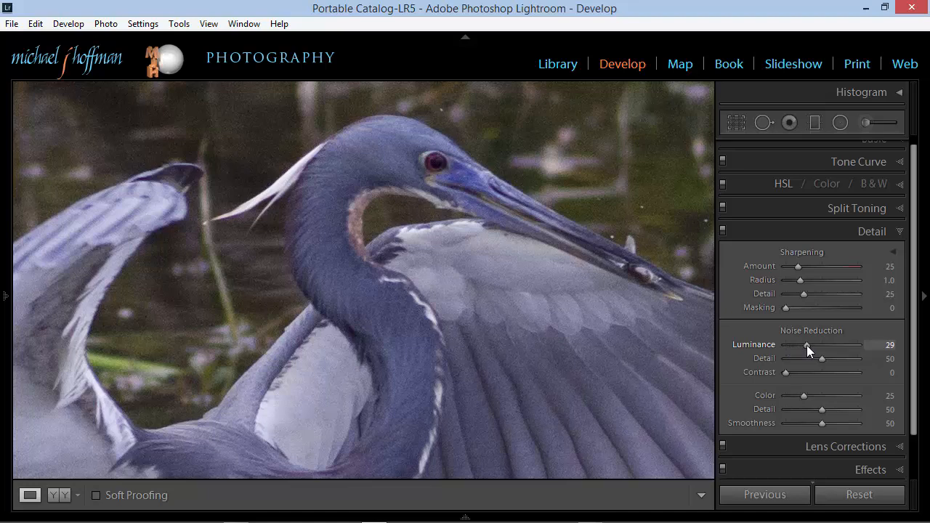
left_click_drag(806, 345, 817, 346)
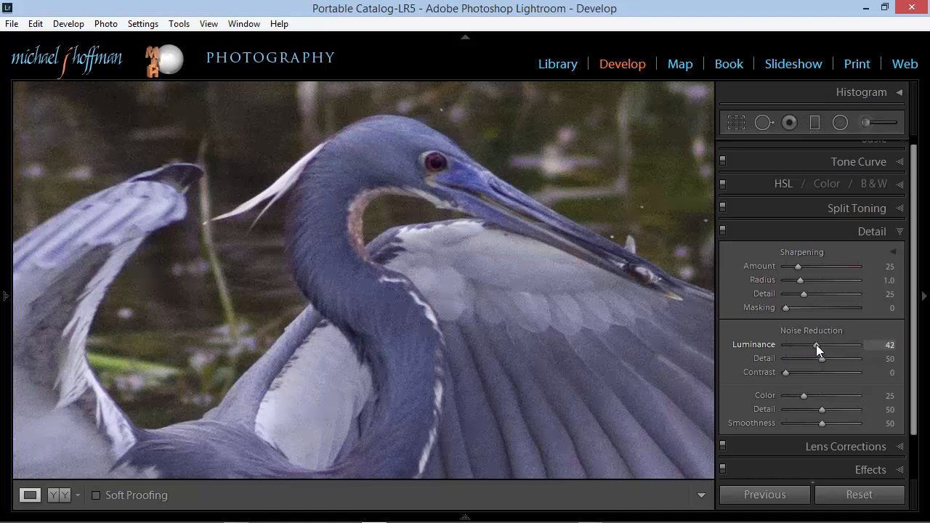
left_click_drag(815, 346, 819, 346)
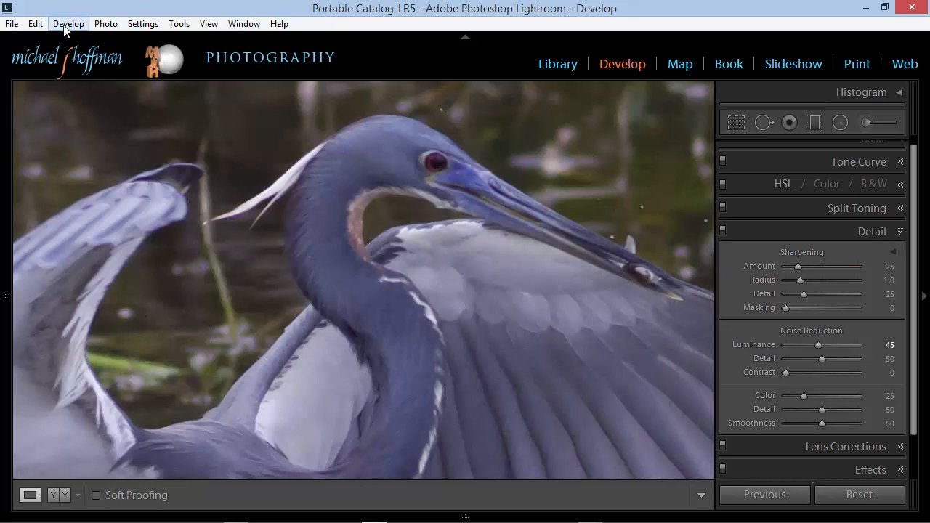
- Update the Canon EOS 7D ISO 1600 default Develop settings to the current luminance 45
left_click(69, 23)
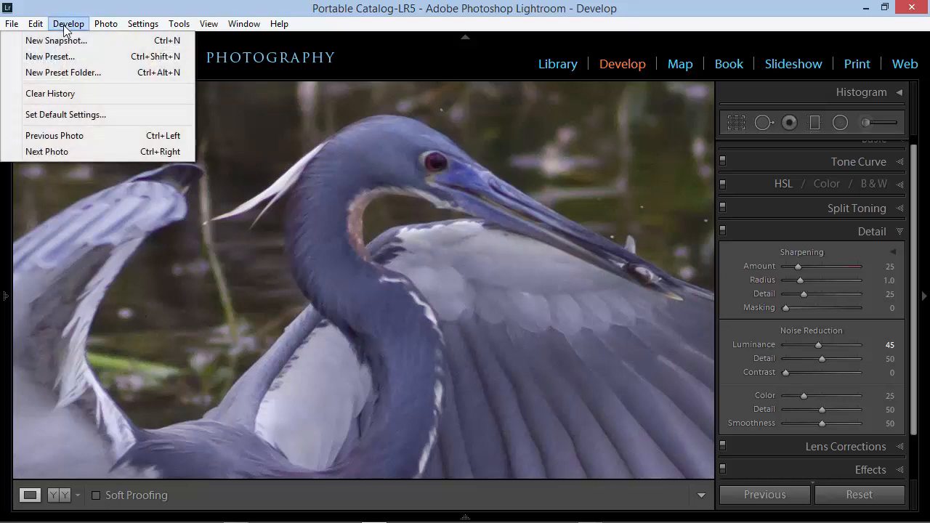
mouse_move(65, 113)
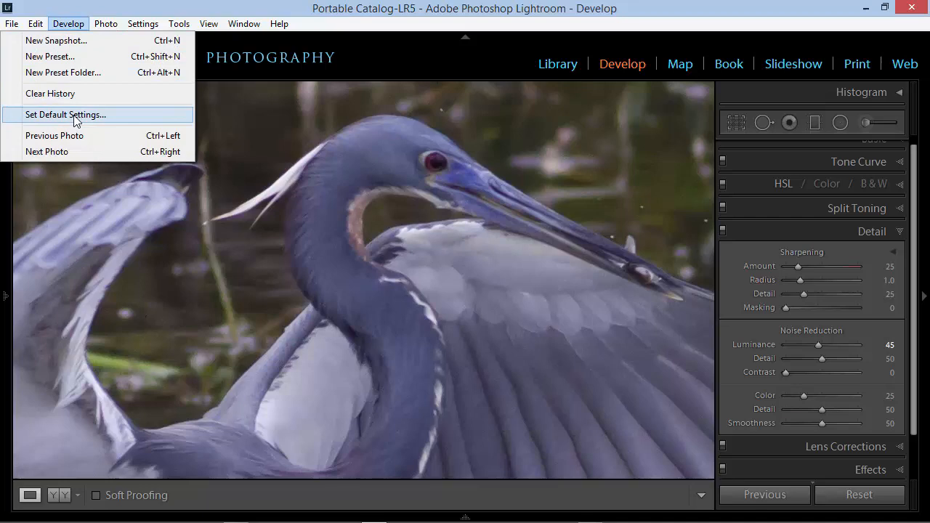
left_click(65, 115)
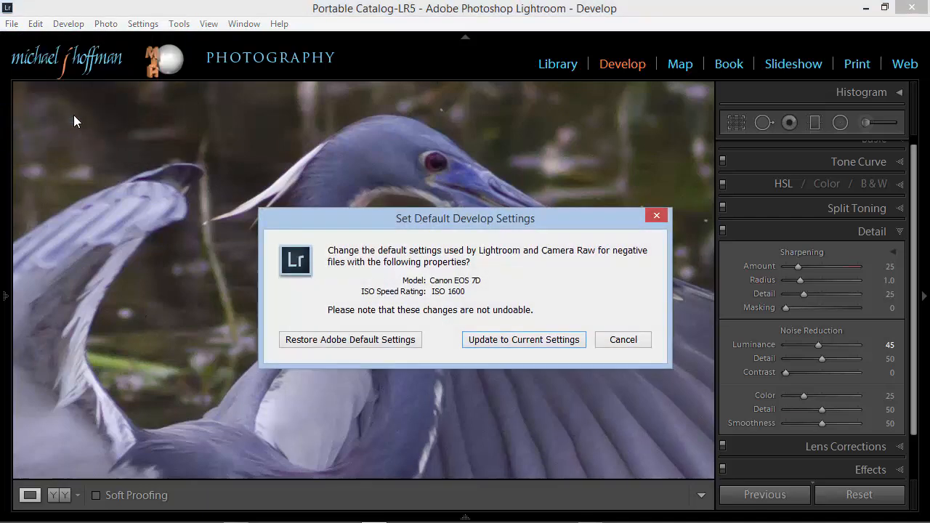
mouse_move(443, 285)
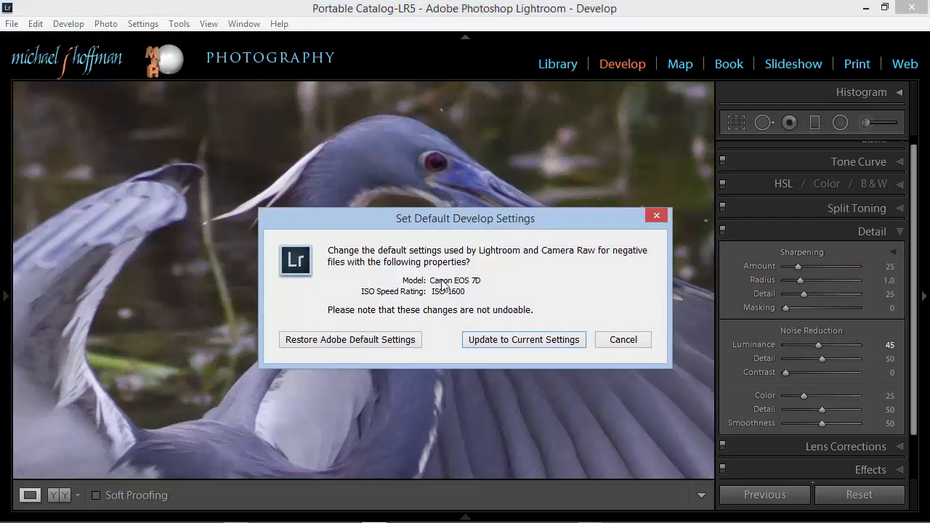
mouse_move(472, 290)
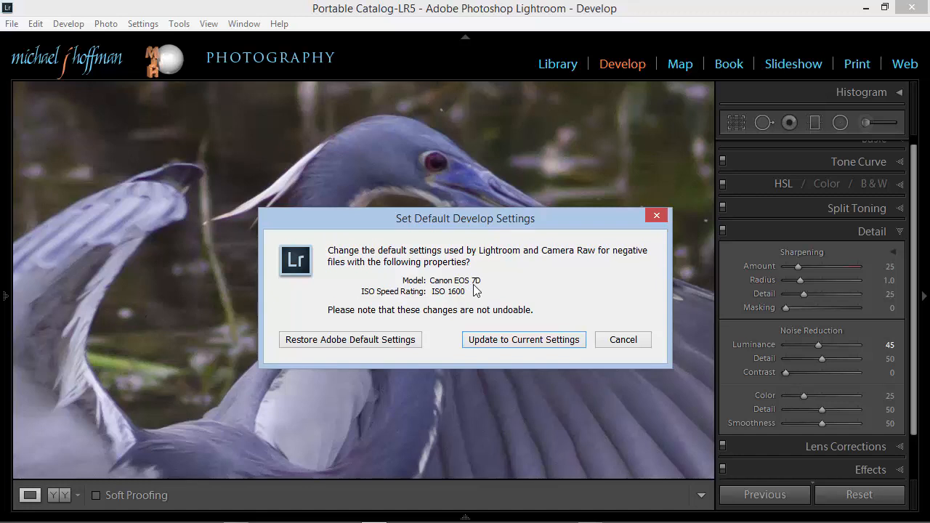
mouse_move(465, 299)
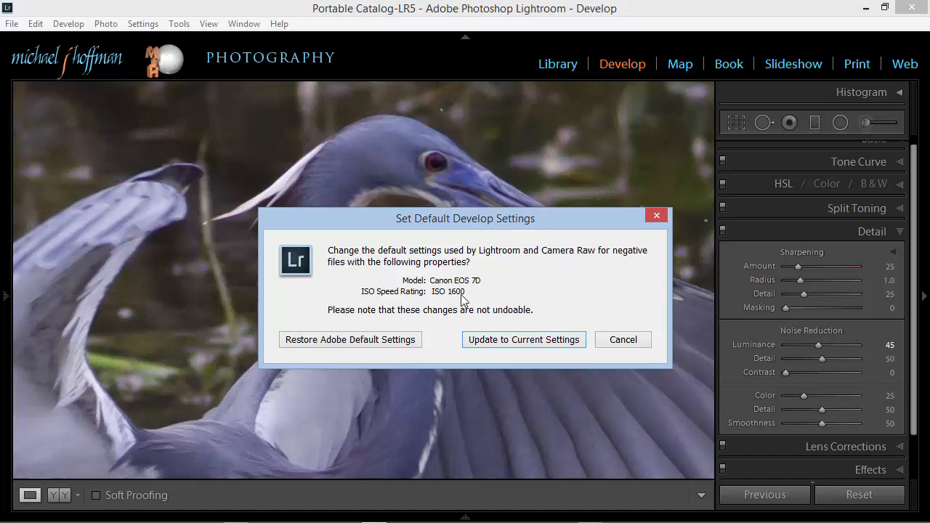
mouse_move(433, 301)
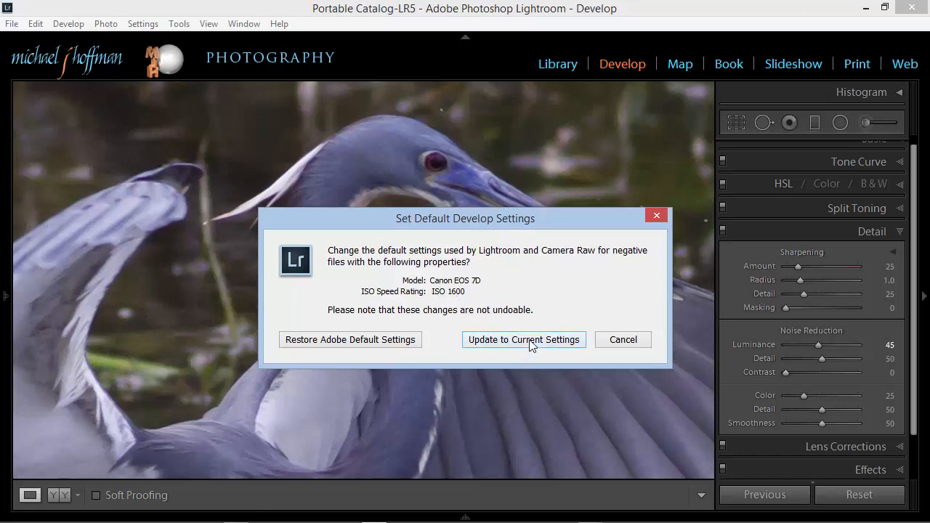
left_click(523, 340)
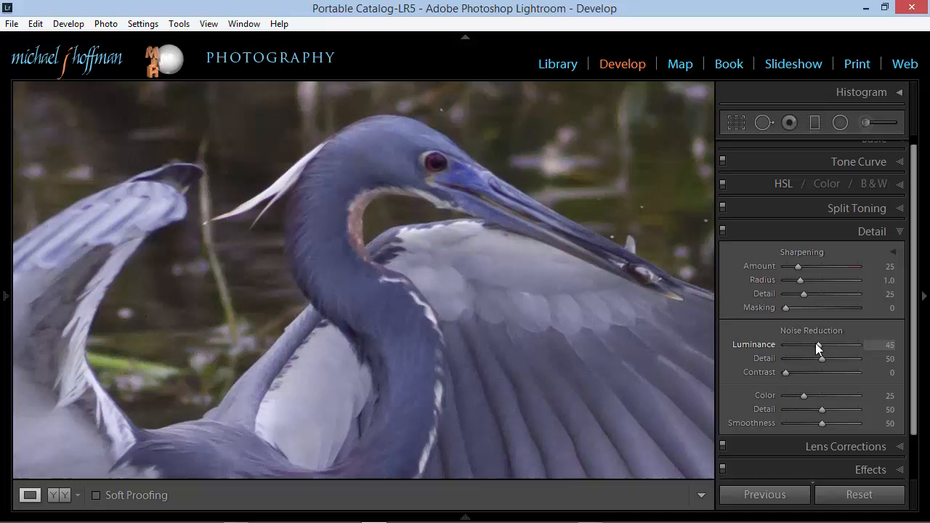
mouse_move(821, 355)
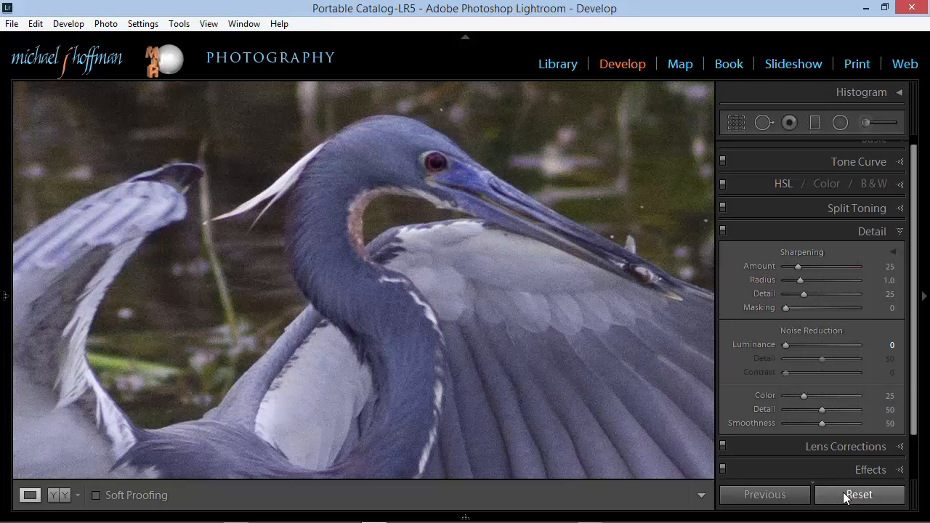
- Check the heron photo resets to luminance 45, then return to the Library grid
left_click_drag(802, 345, 817, 344)
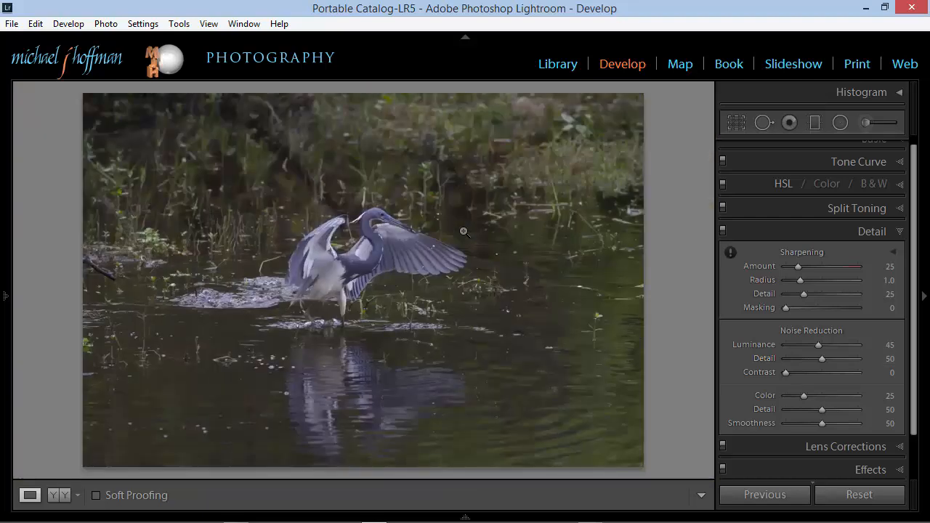
left_click(557, 64)
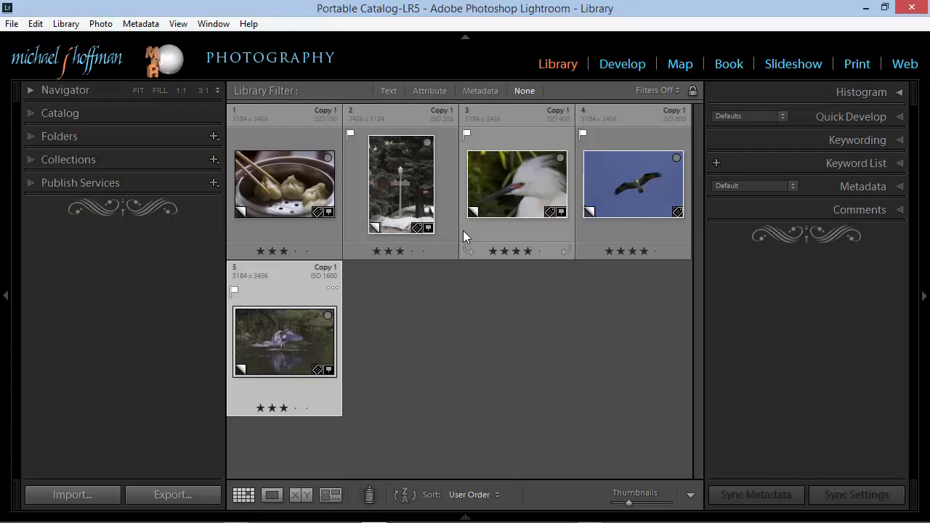
- Open the osprey photo in Develop and raise its Luminance noise reduction to about 35
left_click(632, 183)
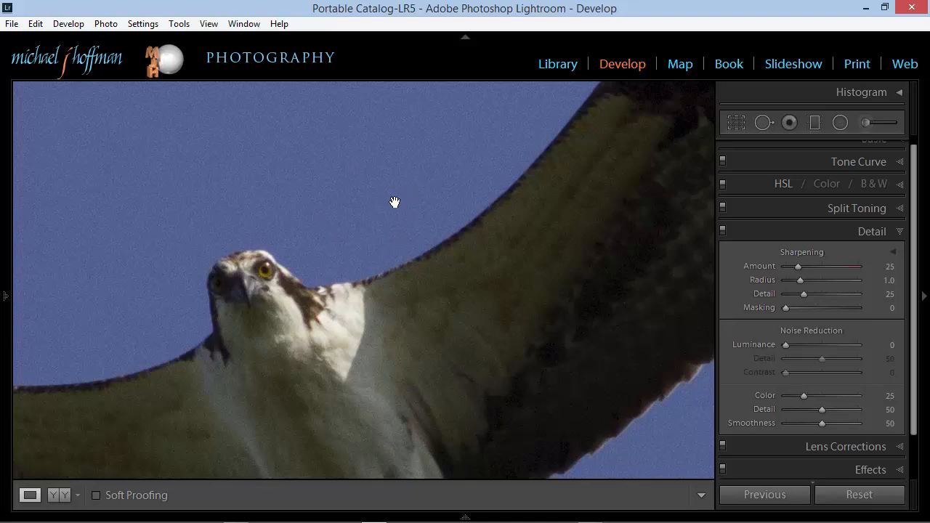
mouse_move(758, 357)
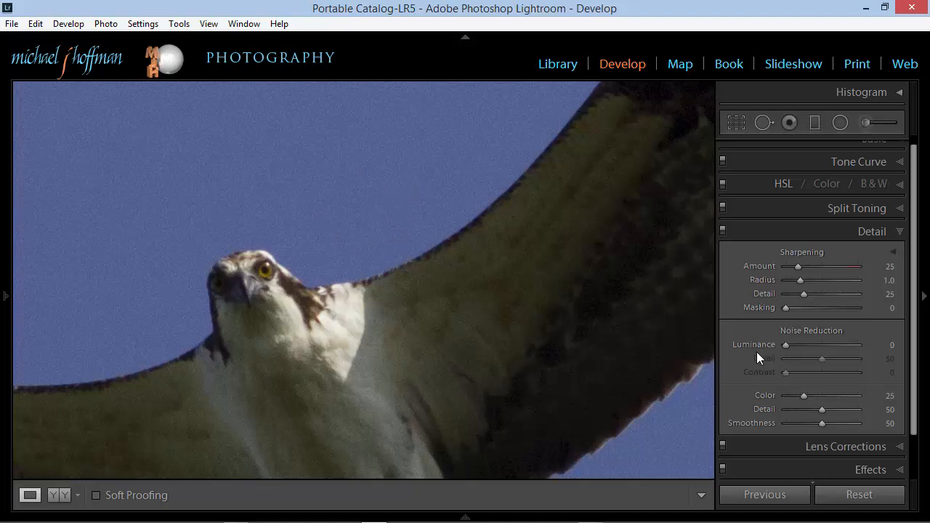
left_click_drag(784, 344, 792, 344)
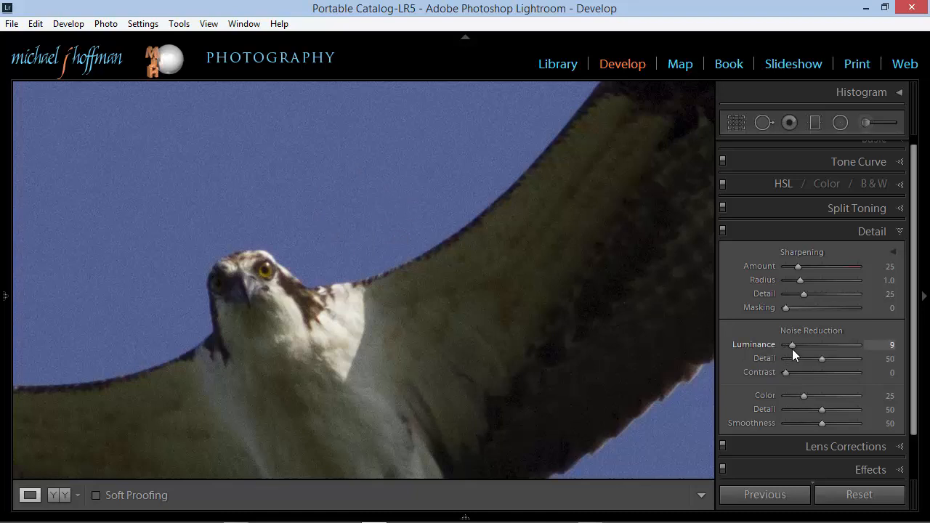
left_click_drag(794, 344, 803, 344)
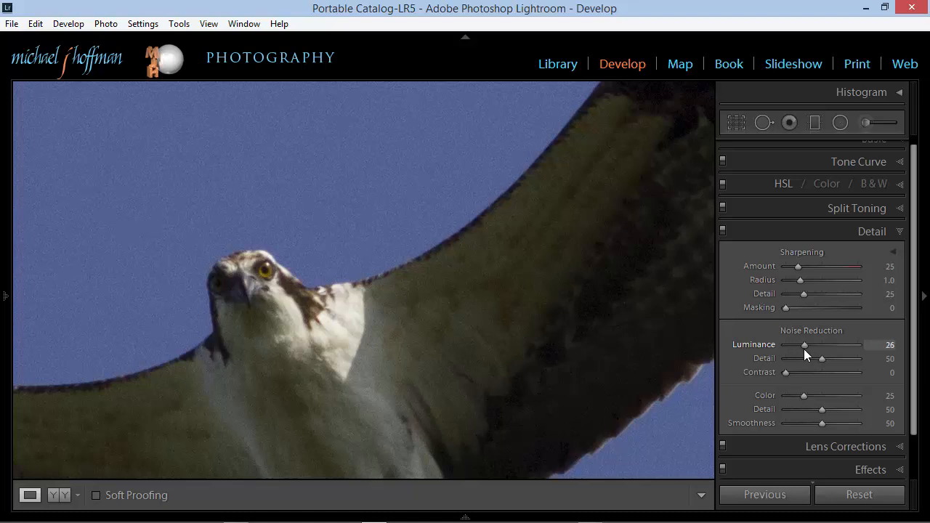
left_click_drag(802, 345, 810, 344)
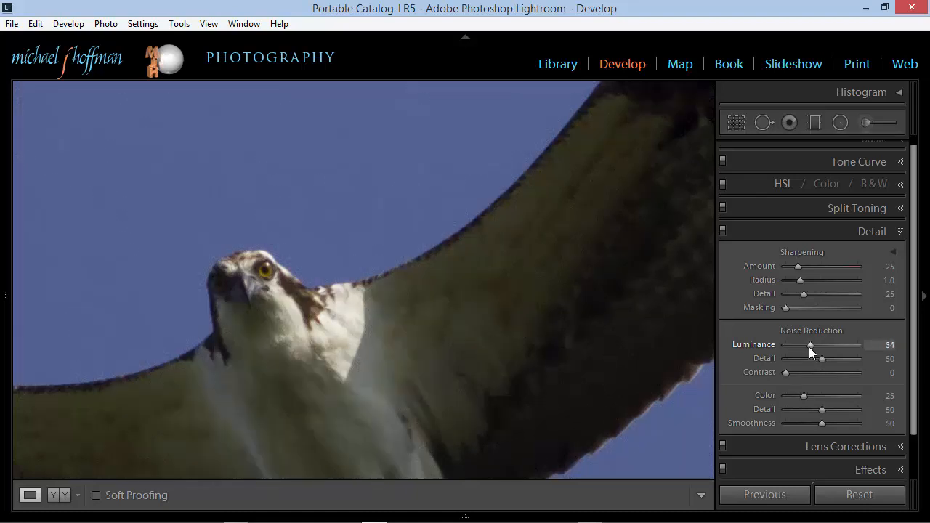
mouse_move(805, 354)
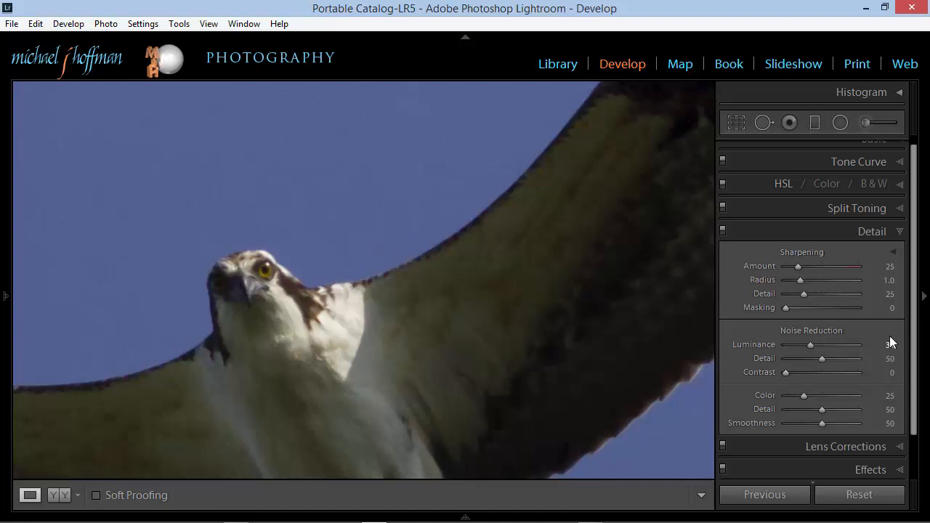
double_click(889, 345)
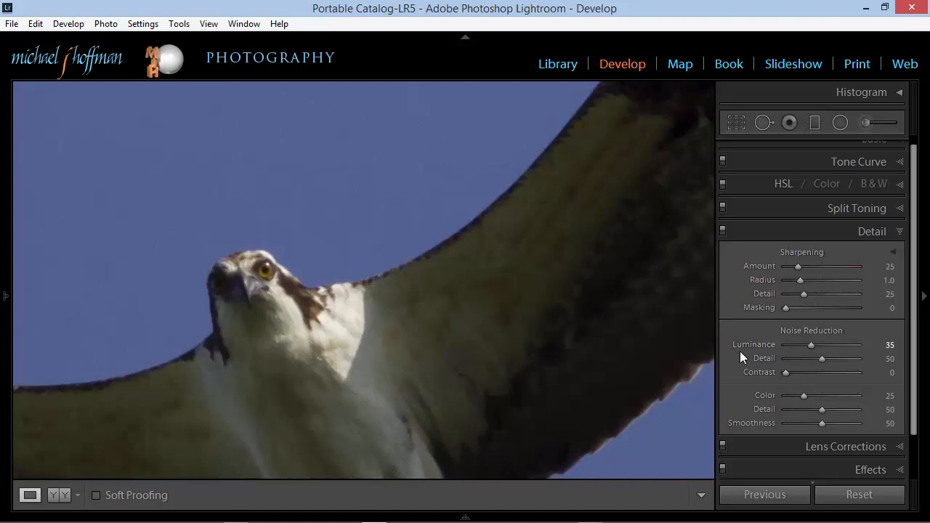
mouse_move(860, 494)
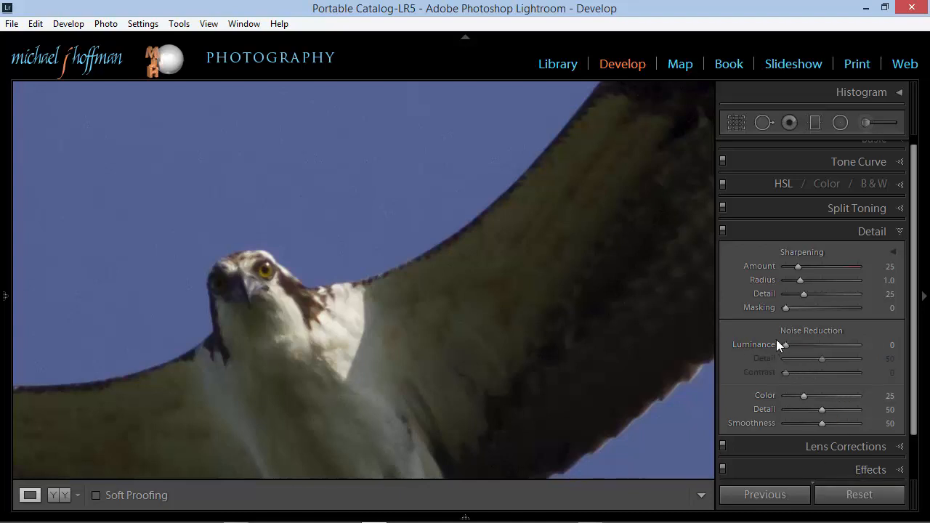
left_click_drag(784, 344, 812, 344)
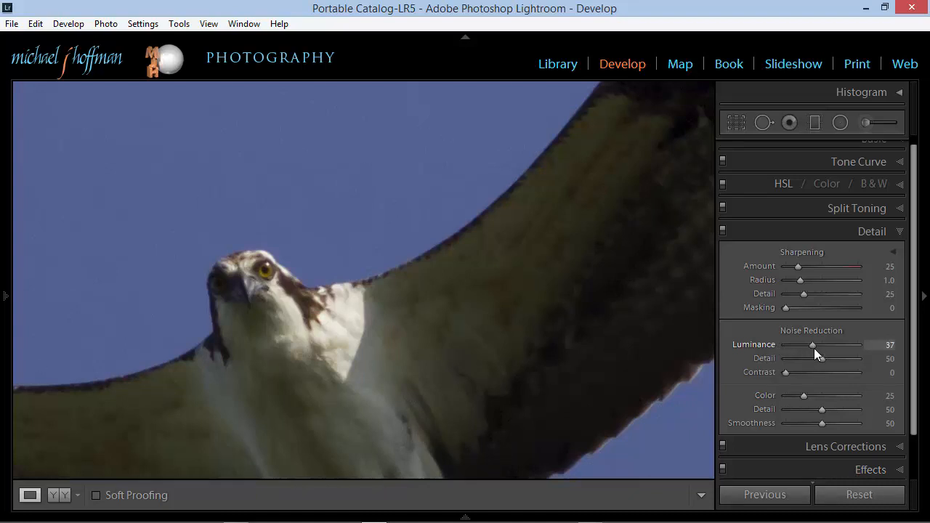
left_click_drag(813, 345, 811, 345)
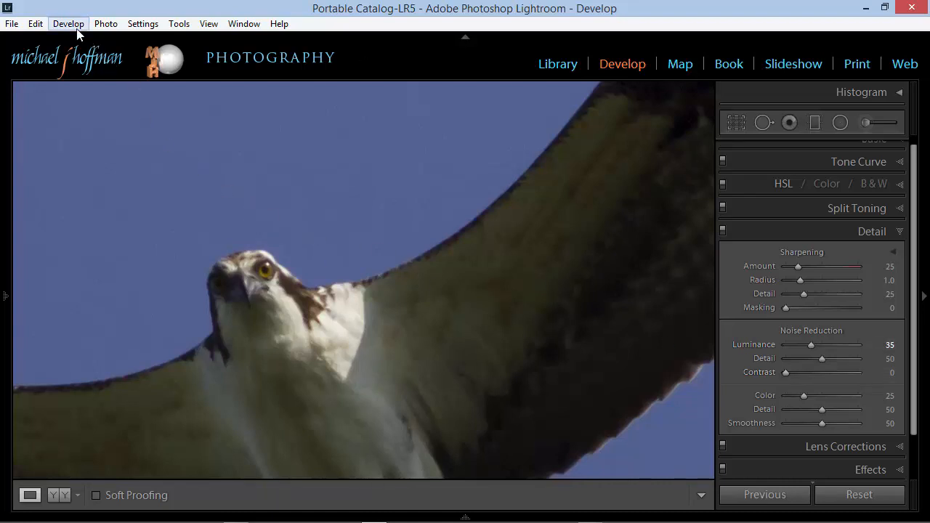
- Update the Canon EOS 7D ISO 800 default Develop settings to the current luminance 35
left_click(68, 23)
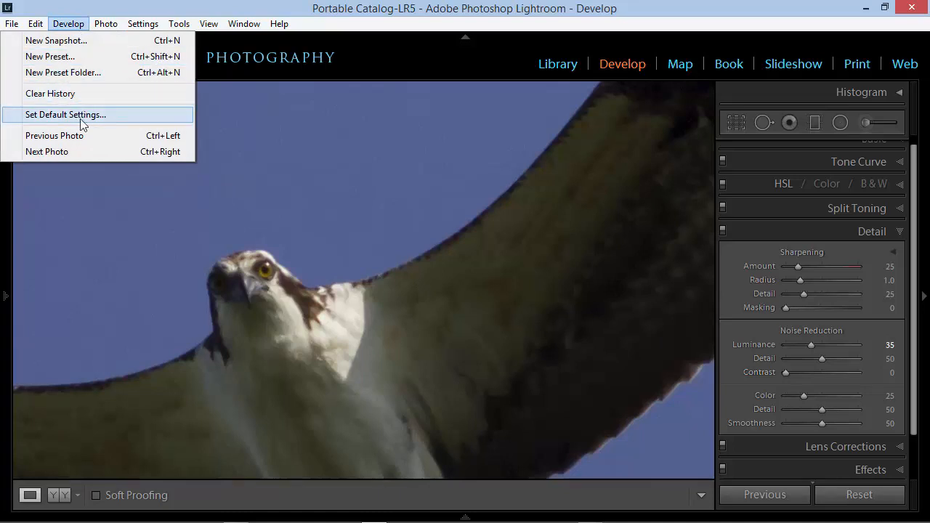
left_click(65, 114)
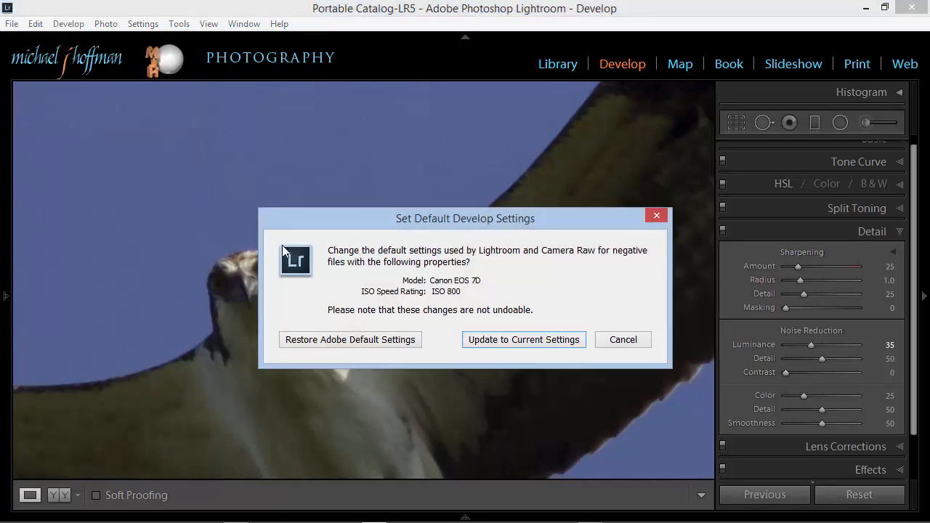
mouse_move(465, 299)
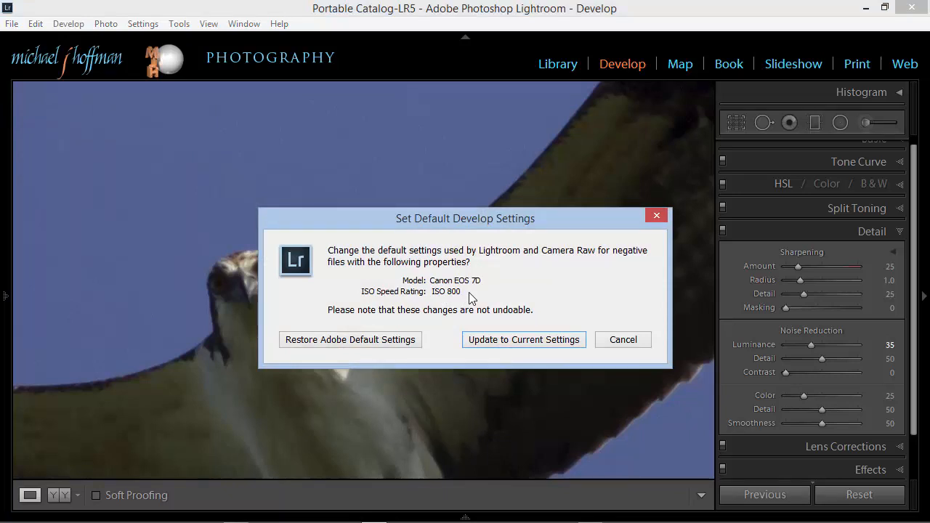
mouse_move(453, 303)
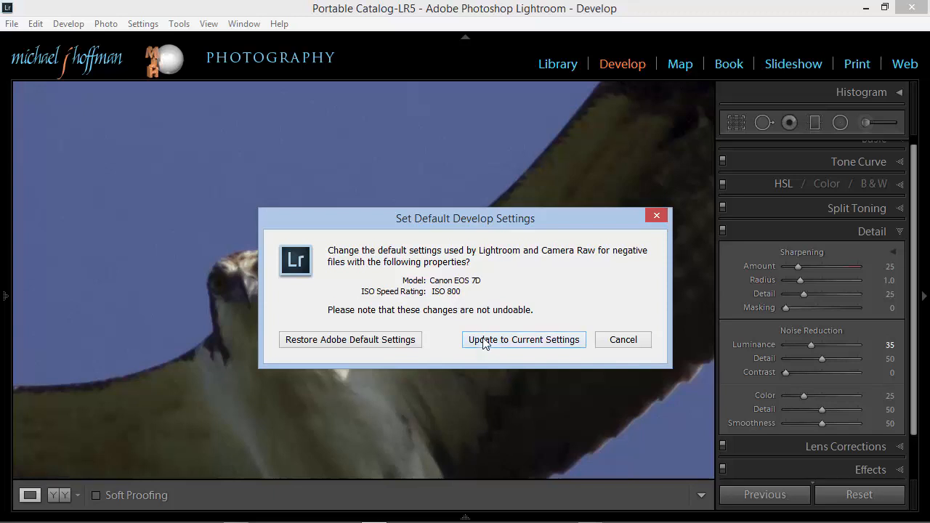
left_click(523, 339)
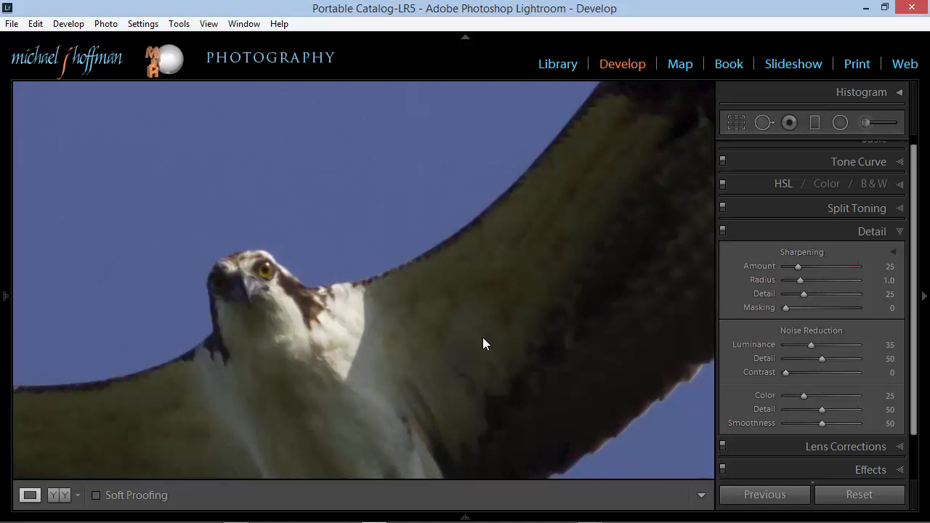
mouse_move(594, 353)
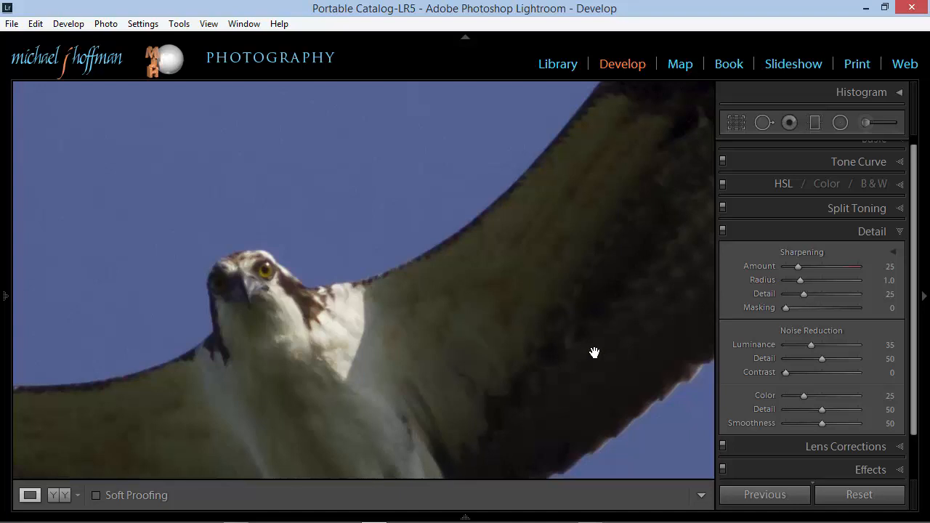
- Zero the osprey's luminance noise reduction, then reset the photo so the ISO 800 default restores it
left_click_drag(810, 344, 784, 344)
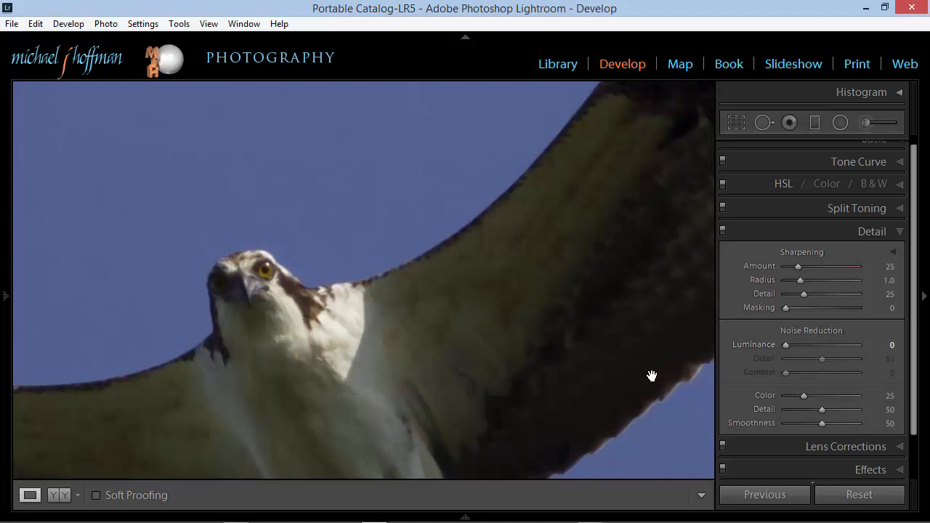
left_click(858, 494)
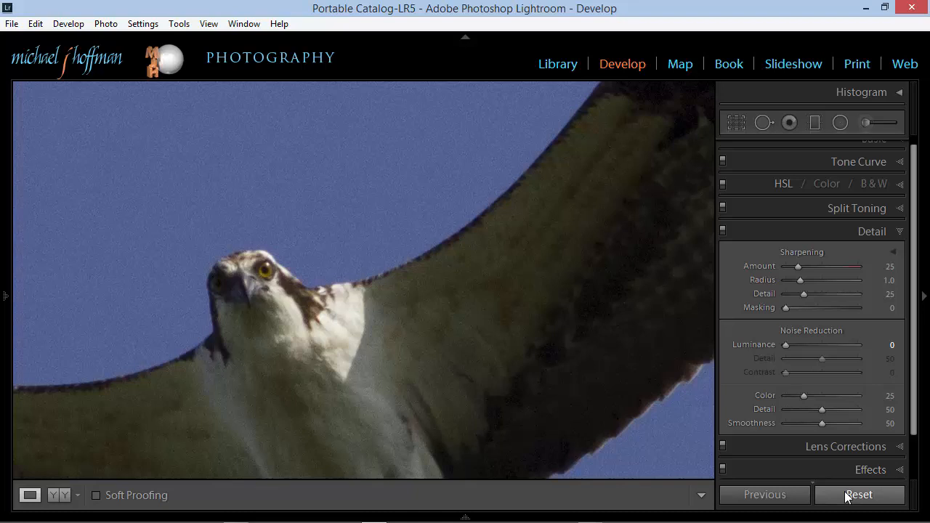
left_click_drag(788, 344, 811, 345)
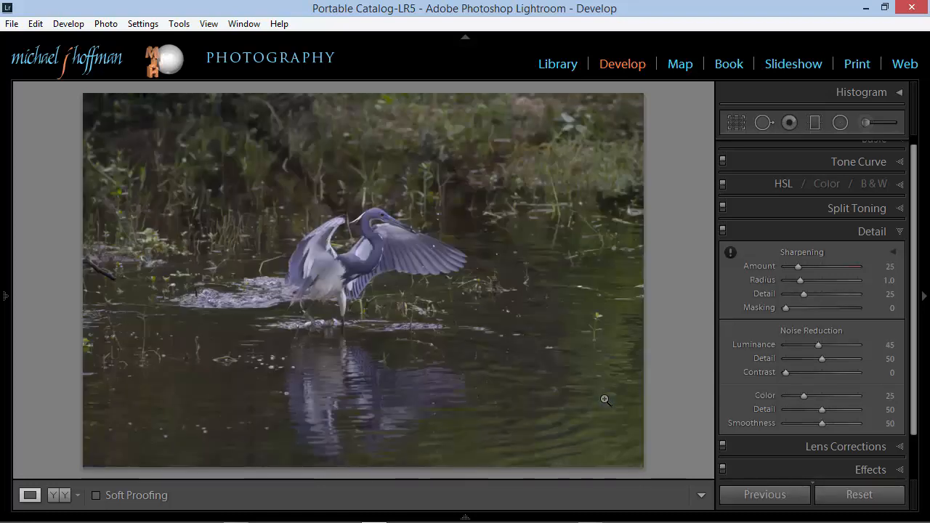
mouse_move(796, 350)
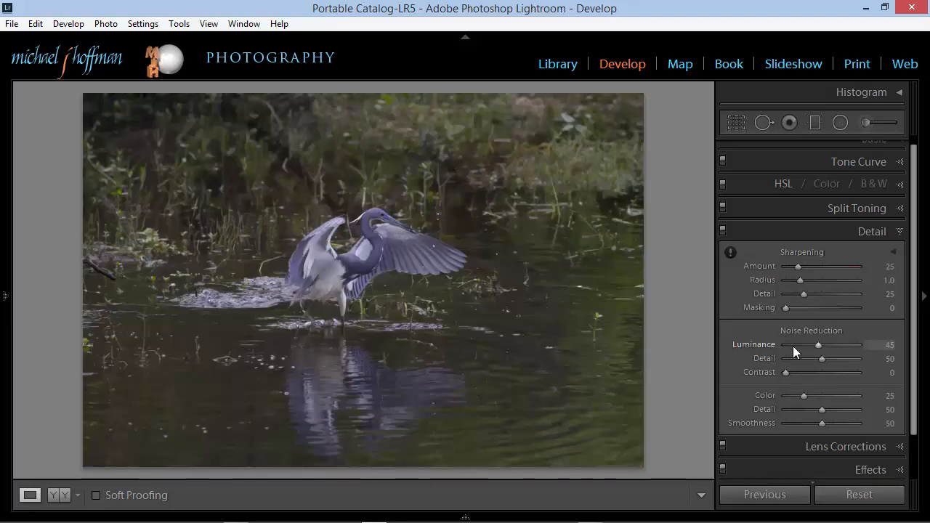
- Zero the heron's luminance, restore it to 45, and return to the Library grid
left_click_drag(816, 346, 785, 346)
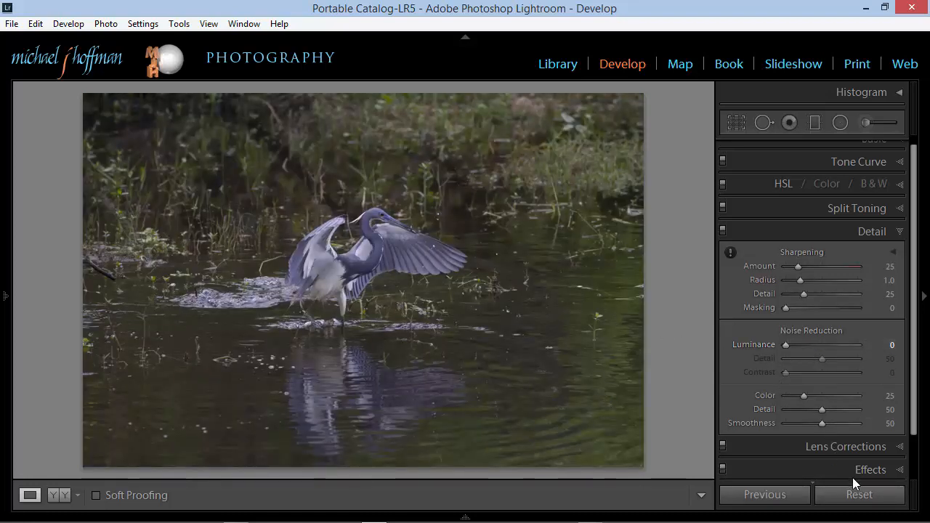
left_click_drag(785, 344, 818, 344)
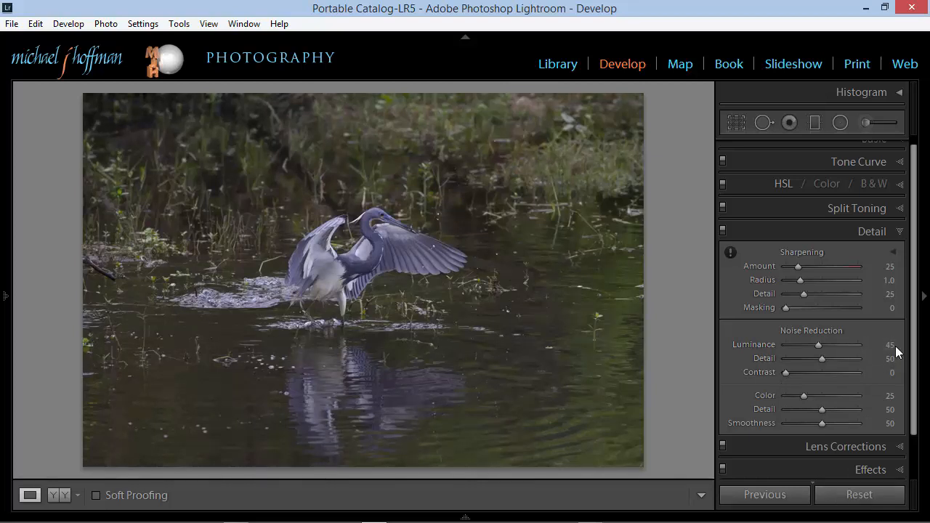
mouse_move(683, 325)
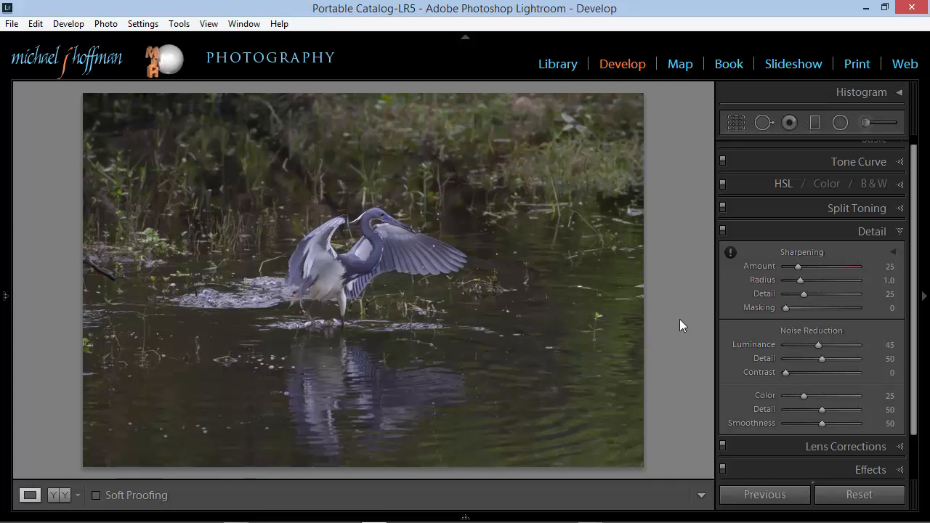
left_click(558, 64)
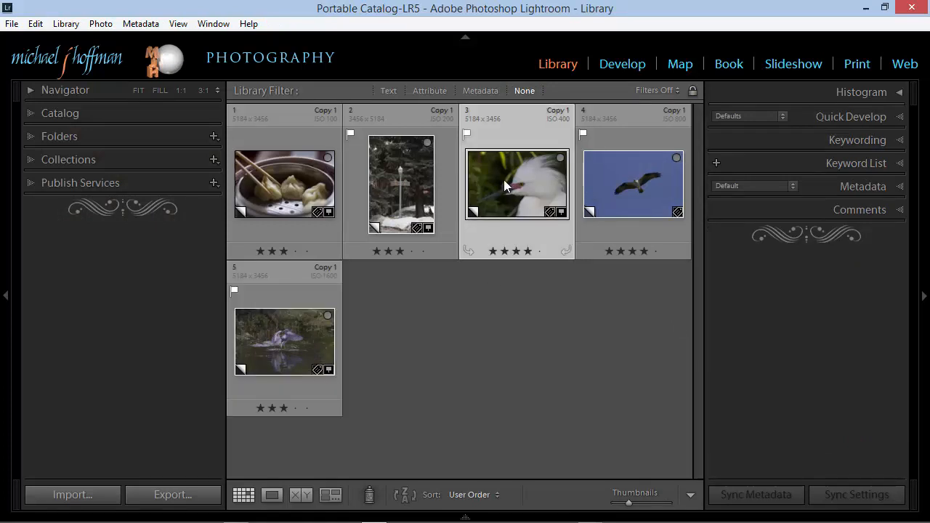
- Open the egret photo and set its luminance noise reduction to 20
double_click(517, 183)
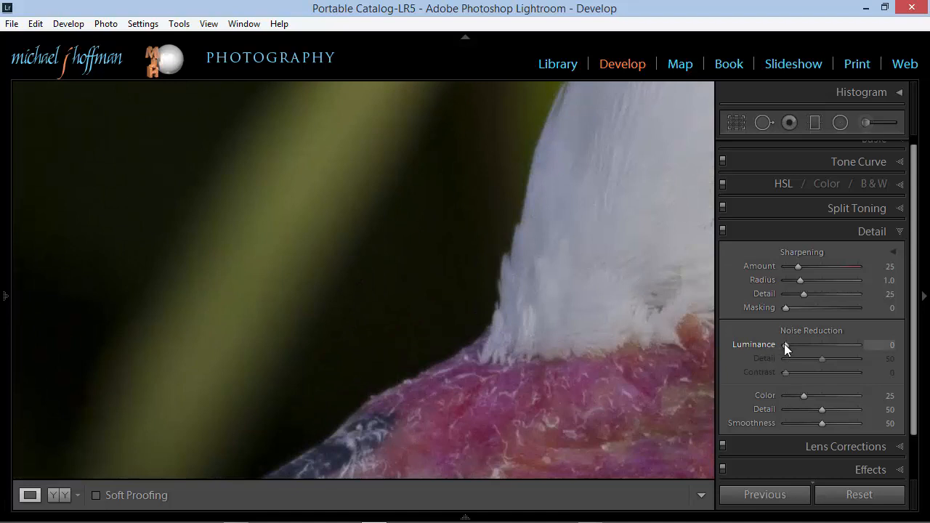
left_click_drag(784, 344, 806, 344)
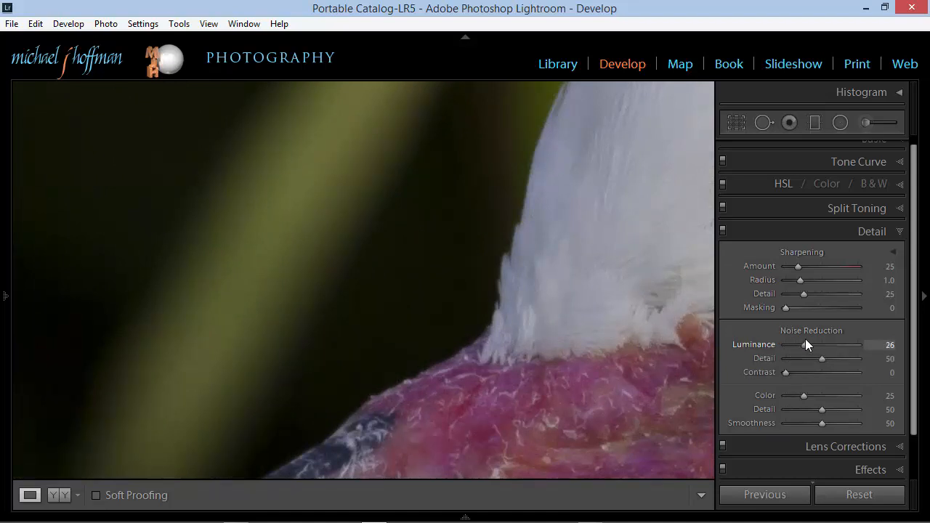
left_click_drag(806, 344, 798, 344)
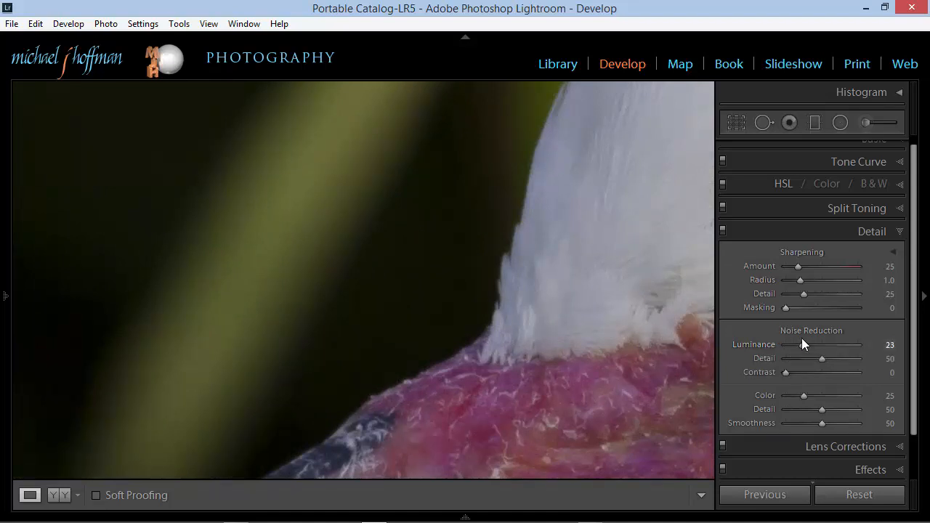
double_click(889, 345)
type("20")
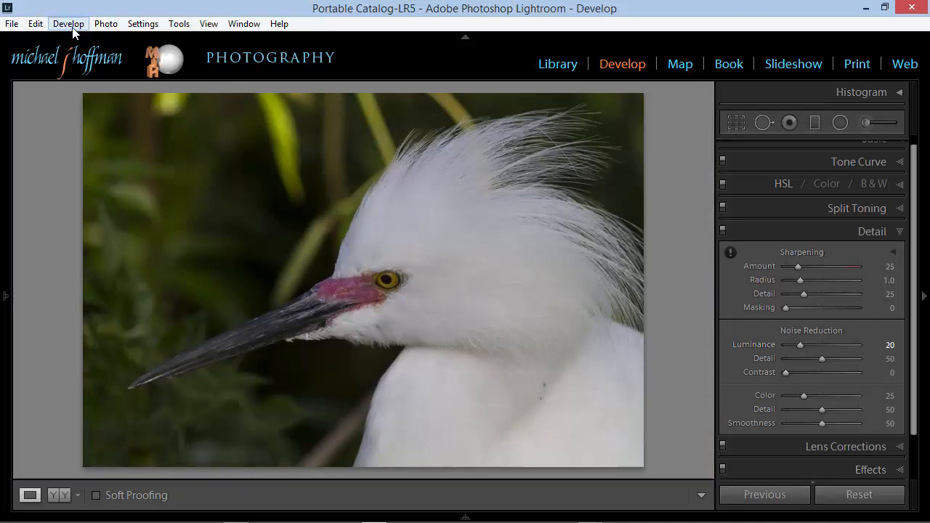
- Update the Canon EOS 7D ISO 400 default to the current settings with luminance 20
left_click(64, 113)
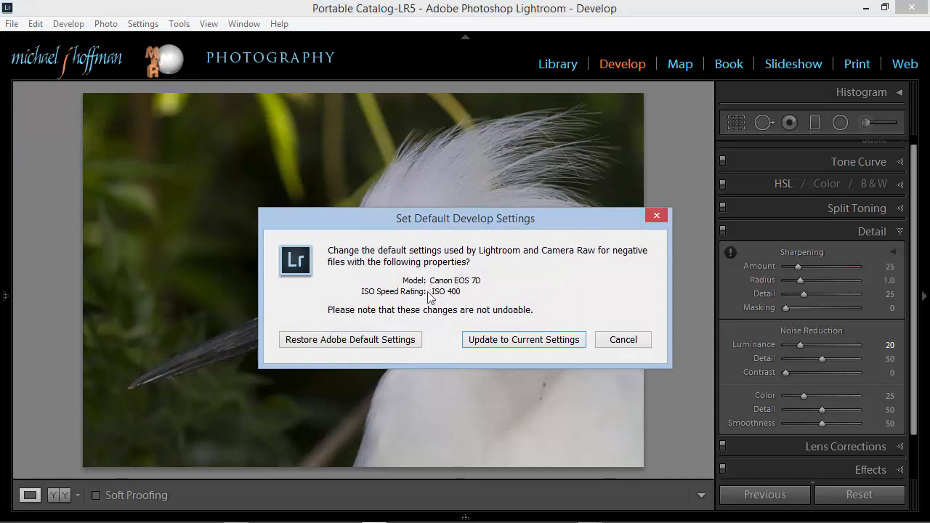
mouse_move(470, 301)
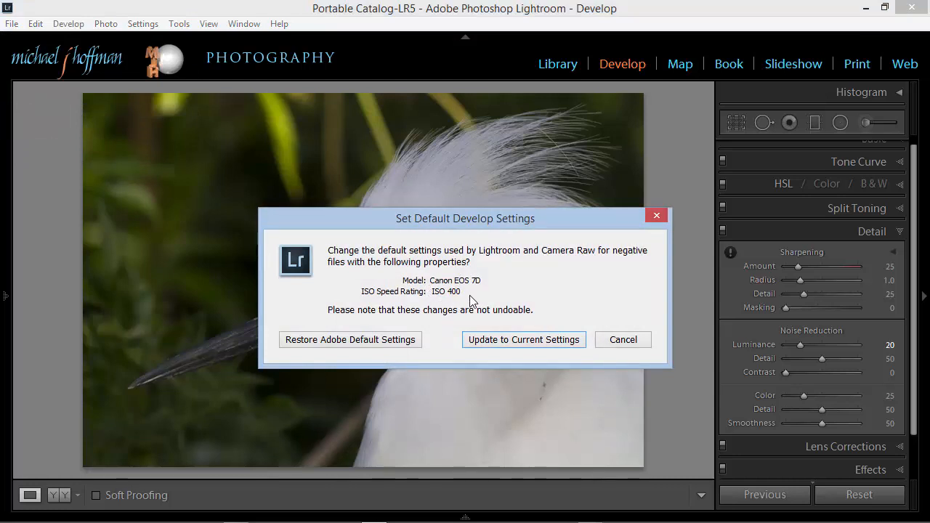
mouse_move(471, 304)
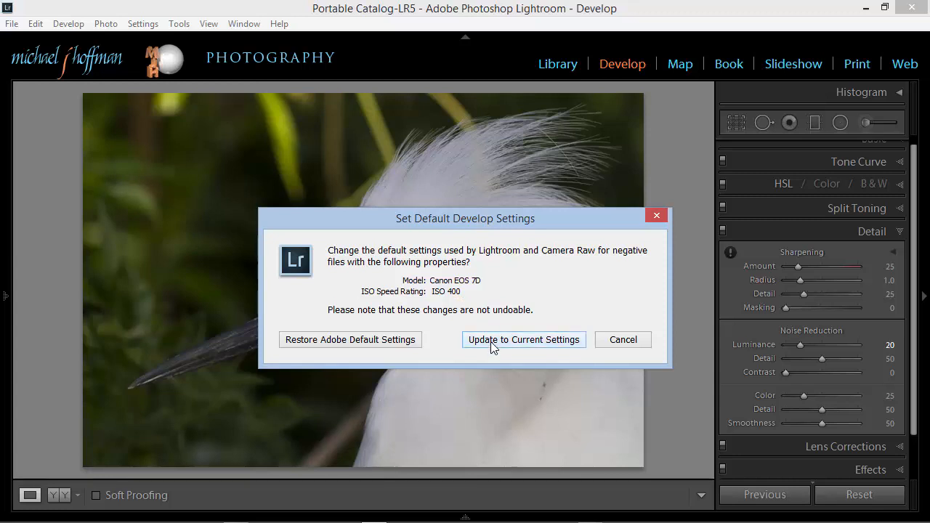
left_click(523, 340)
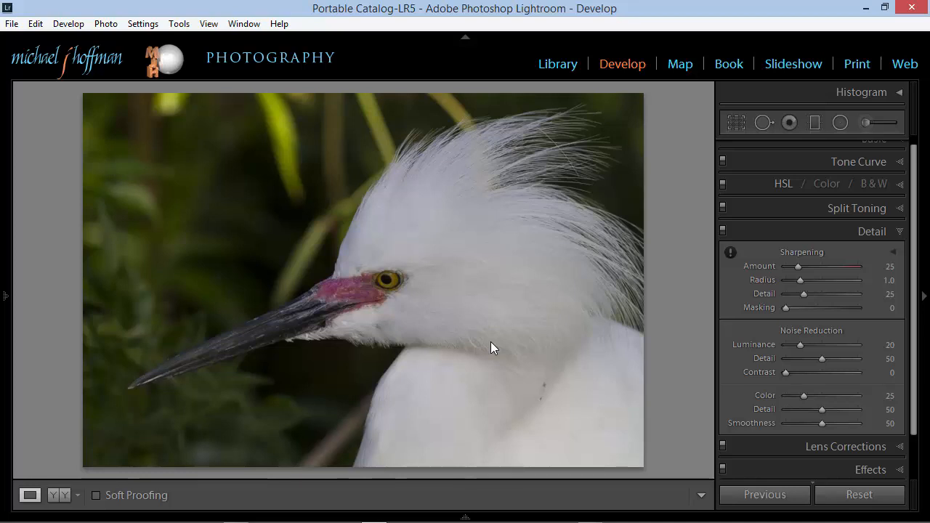
- Return to the Library grid of all five photos
left_click(557, 64)
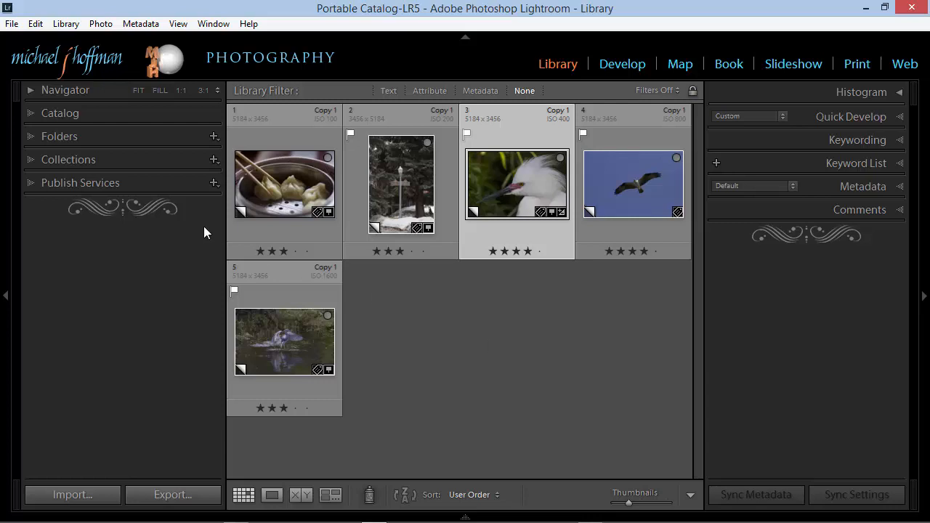
left_click(35, 23)
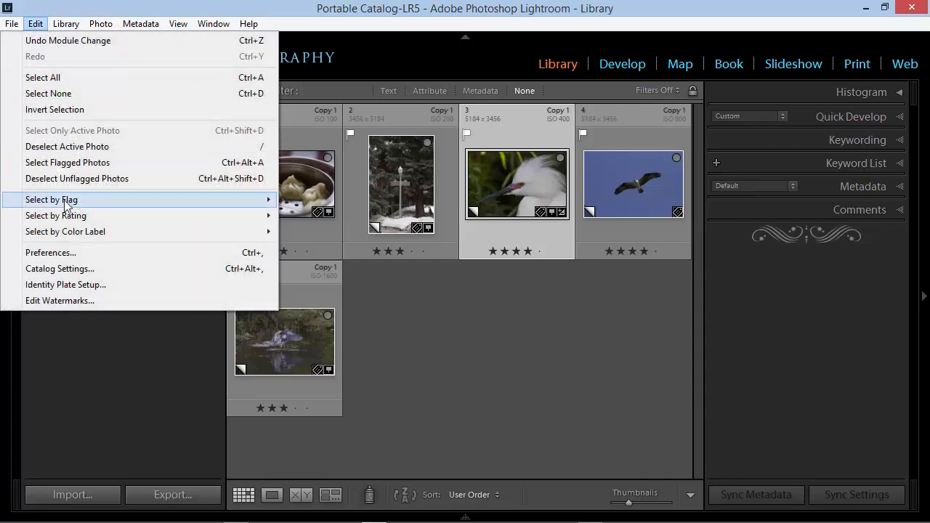
left_click(50, 253)
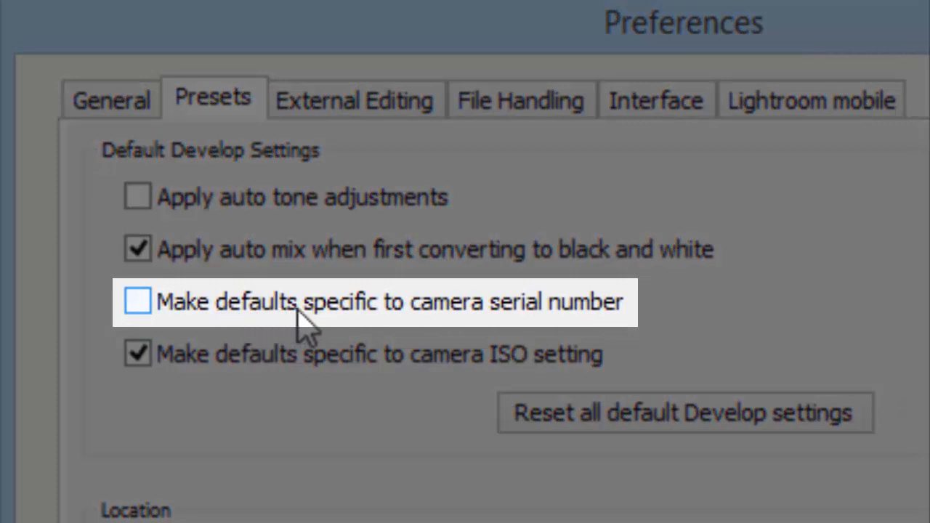
mouse_move(436, 327)
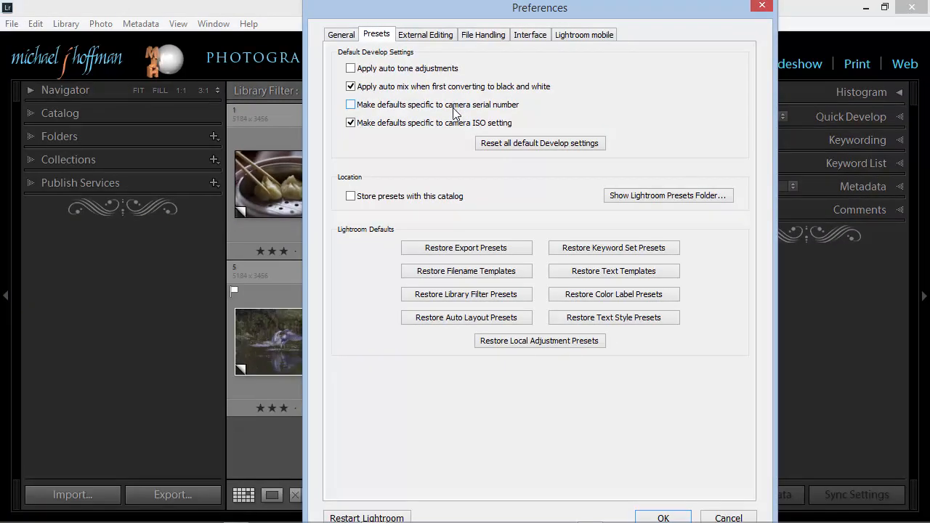
left_click(663, 517)
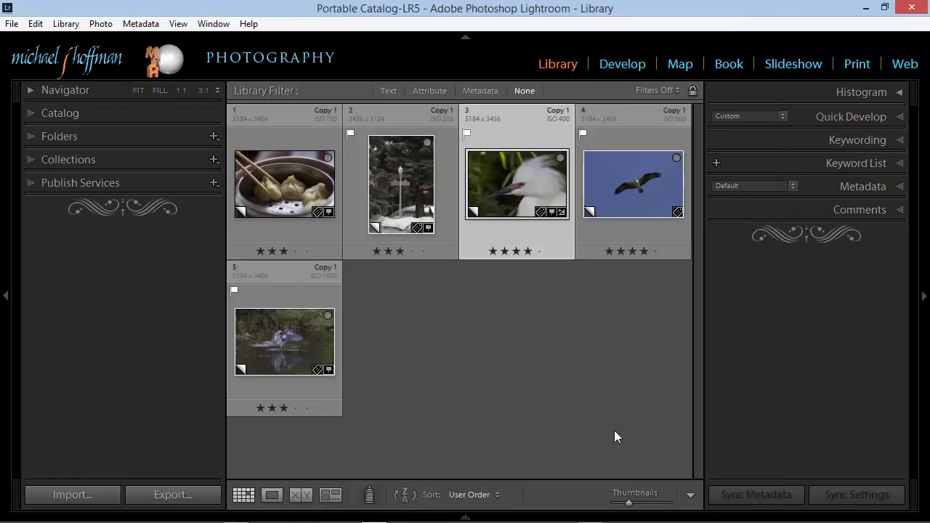